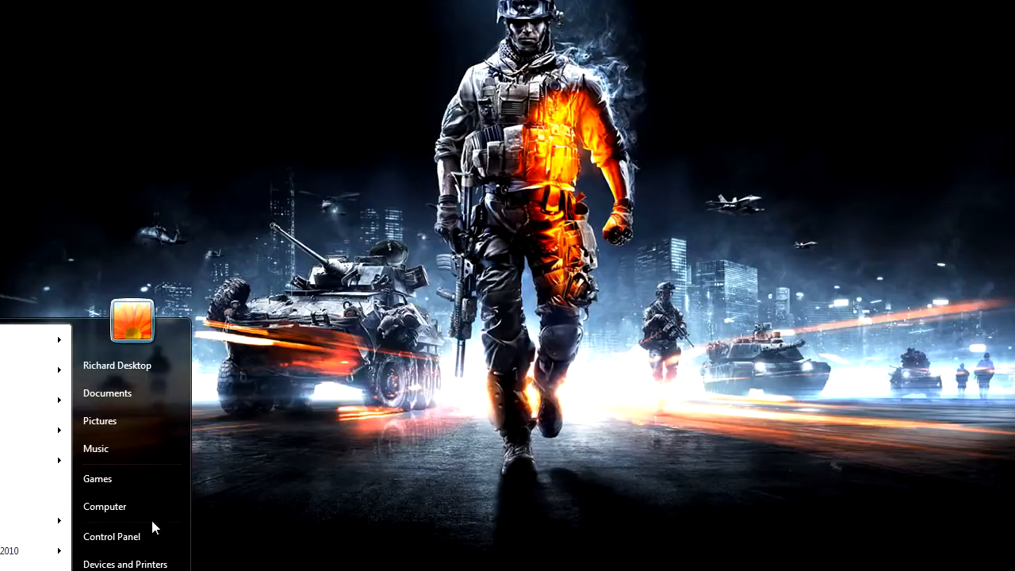
Open the 2BayNAS disc (H:) from Computer and launch SetupUtil.exe
{"action": "left_click", "coordinate": [104, 506]}
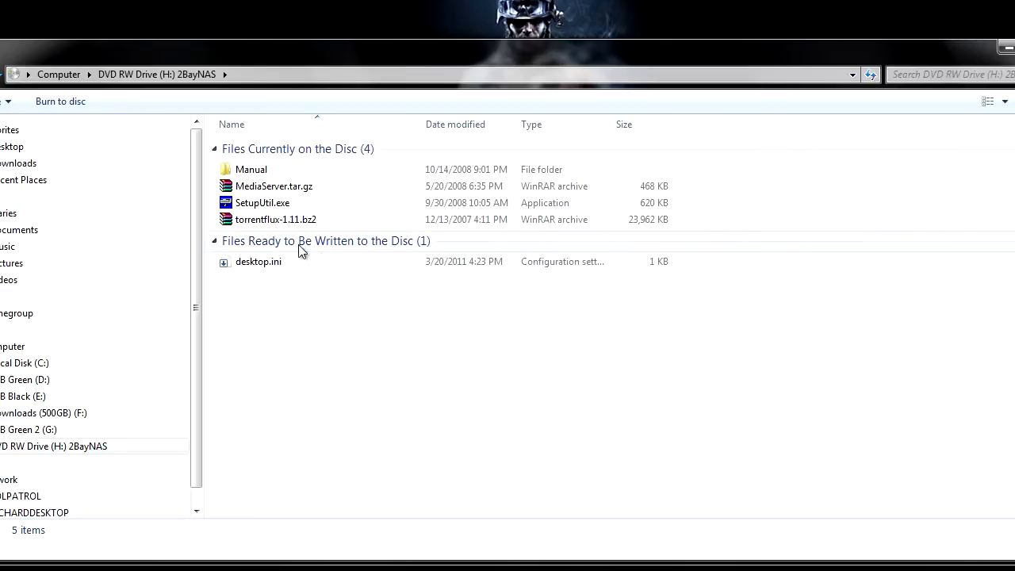
{"action": "left_click", "coordinate": [262, 202]}
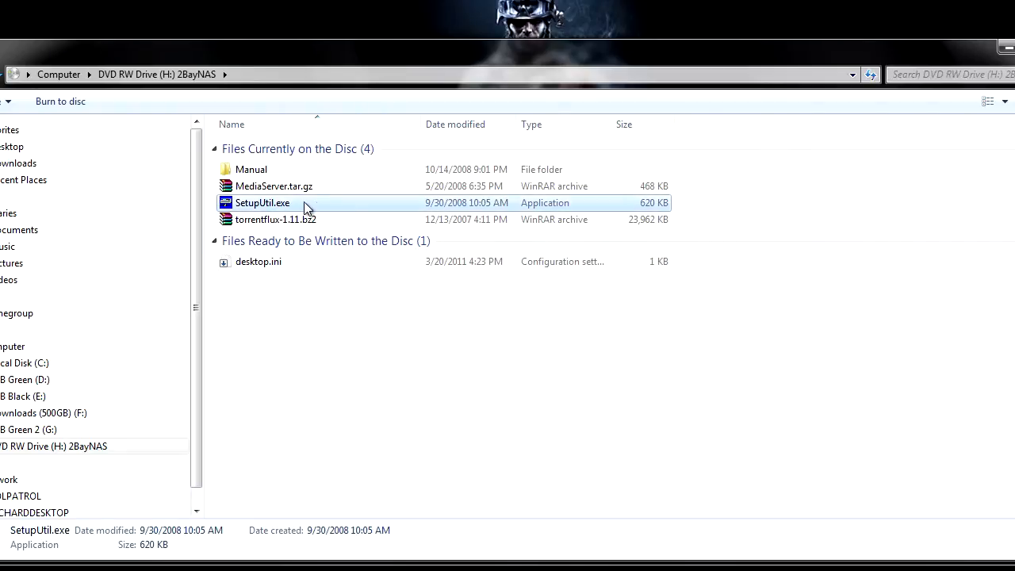
{"action": "double_click", "coordinate": [262, 203]}
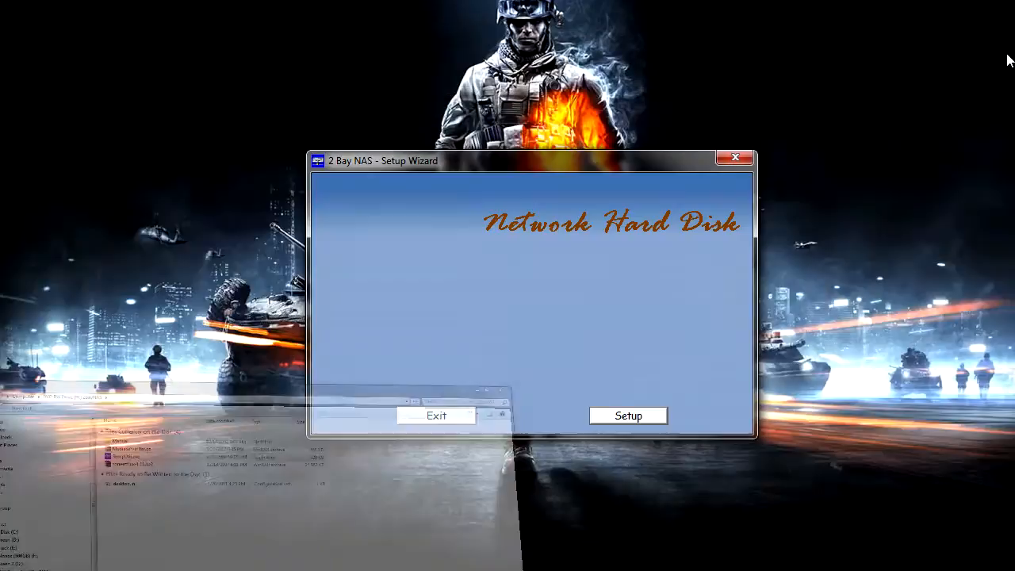
Start the setup so Step 1 lists the found NAS 'lolpatrol'
{"action": "left_click", "coordinate": [628, 415]}
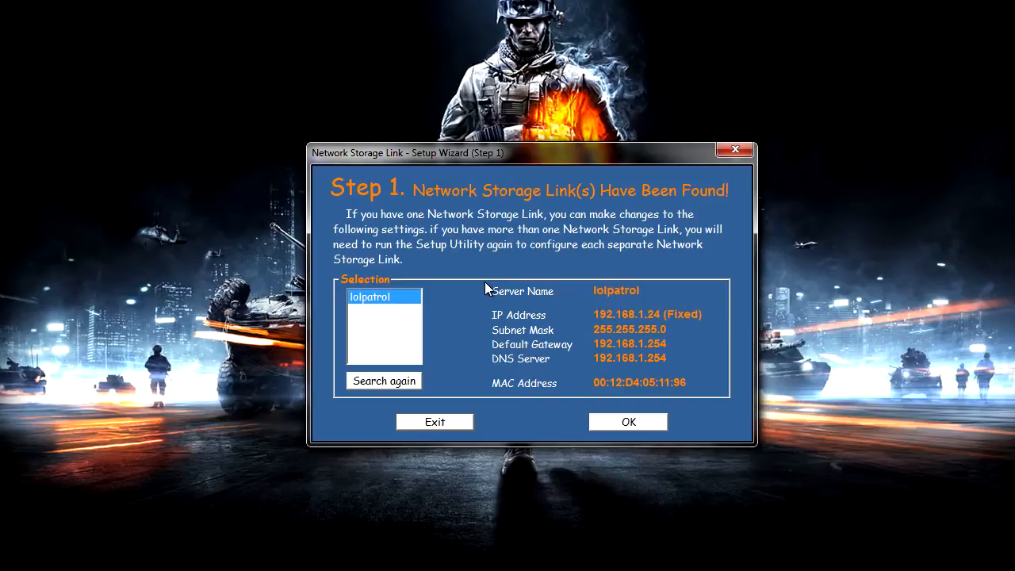
{"action": "mouse_move", "coordinate": [450, 323]}
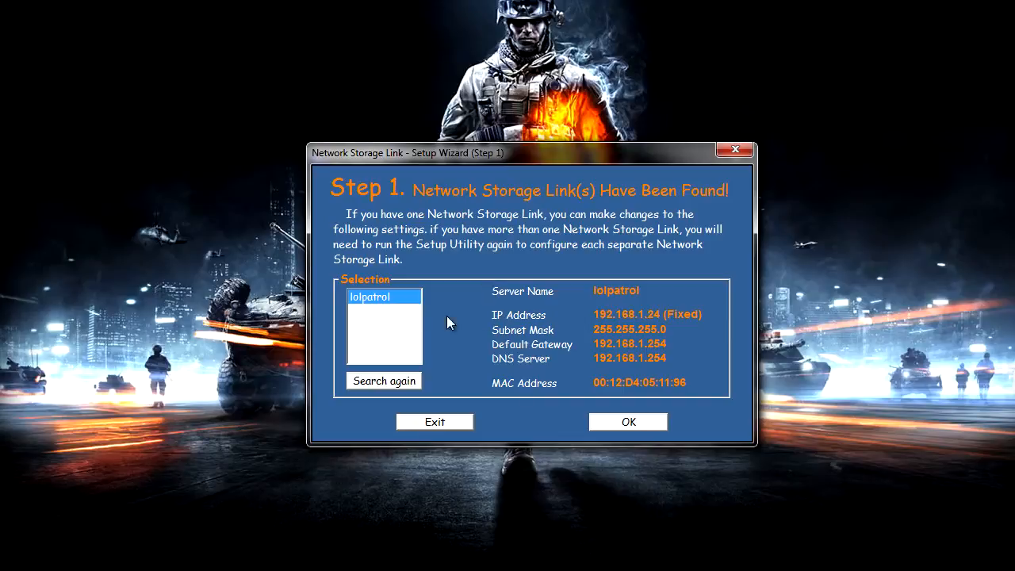
{"action": "mouse_move", "coordinate": [523, 303]}
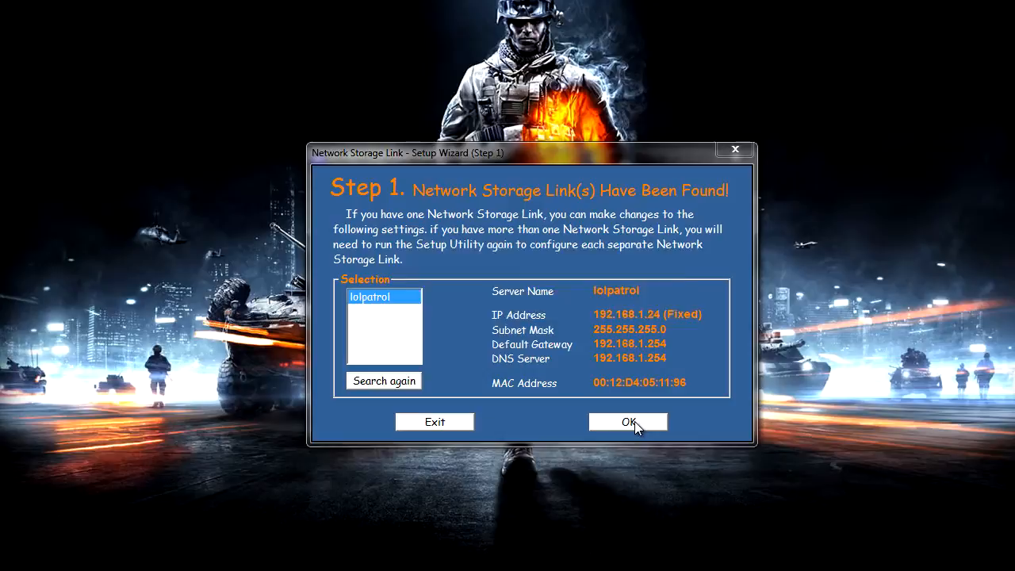
Accept lolpatrol, confirm the admin password, keep IP 192.168.1.24 and date, and save
{"action": "left_click", "coordinate": [627, 421]}
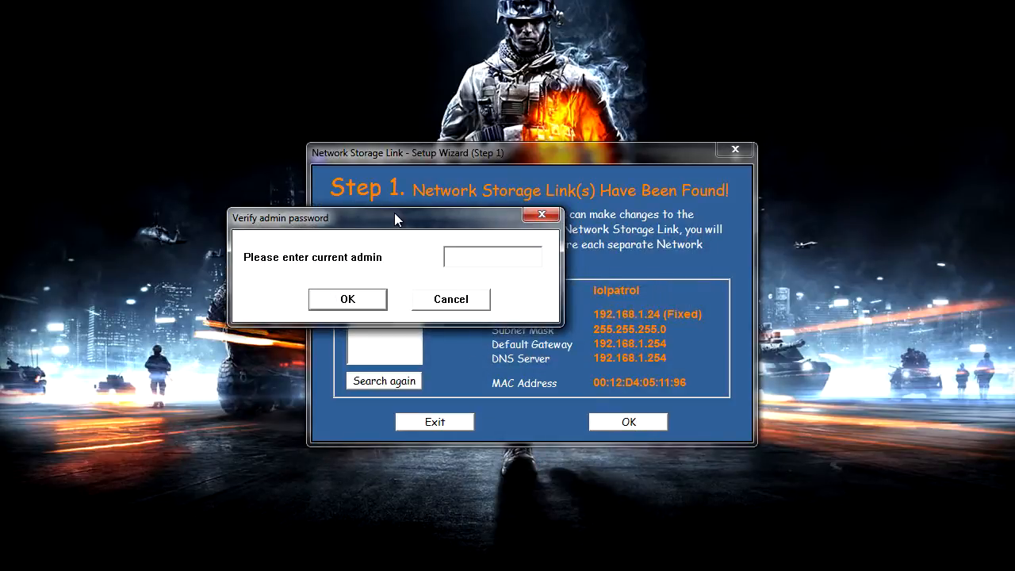
{"action": "left_click_drag", "start_coordinate": [397, 218], "coordinate": [377, 250]}
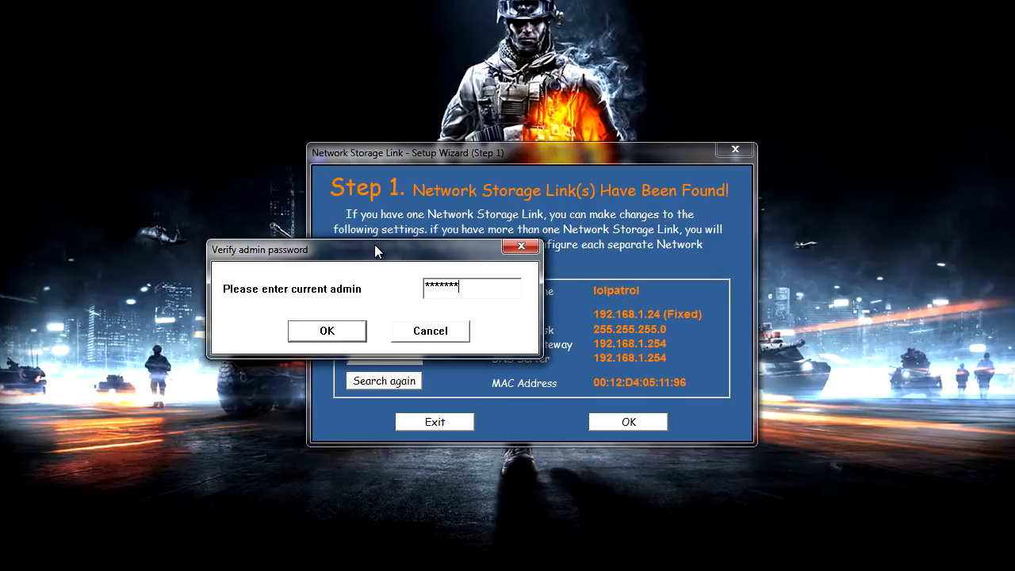
{"action": "left_click", "coordinate": [326, 331]}
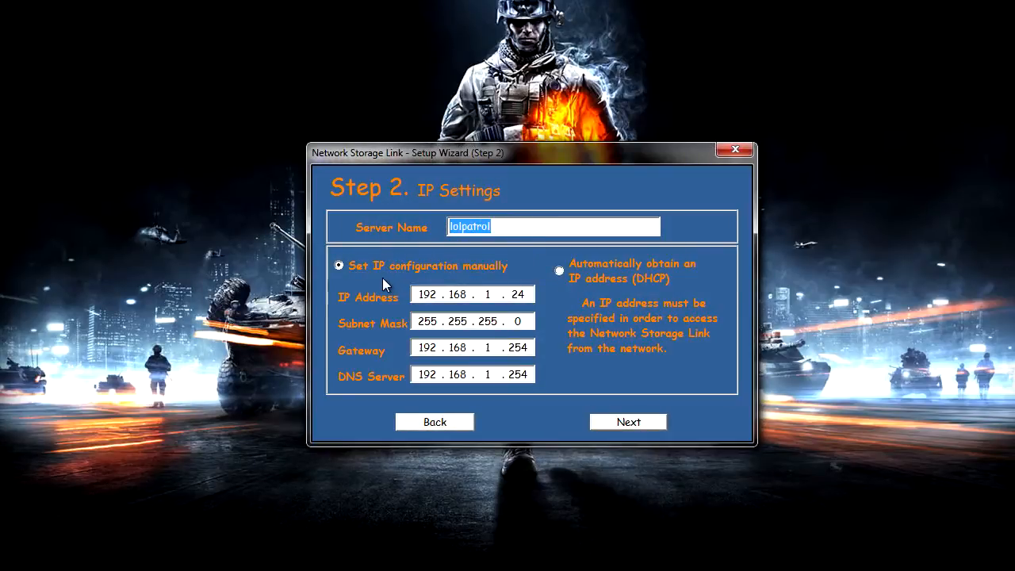
{"action": "mouse_move", "coordinate": [629, 272]}
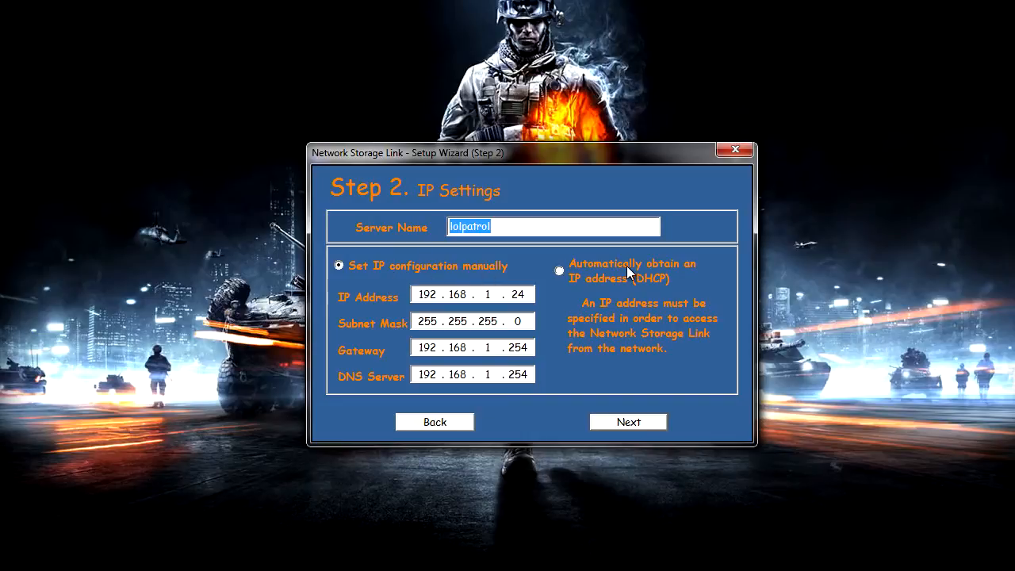
{"action": "mouse_move", "coordinate": [648, 286]}
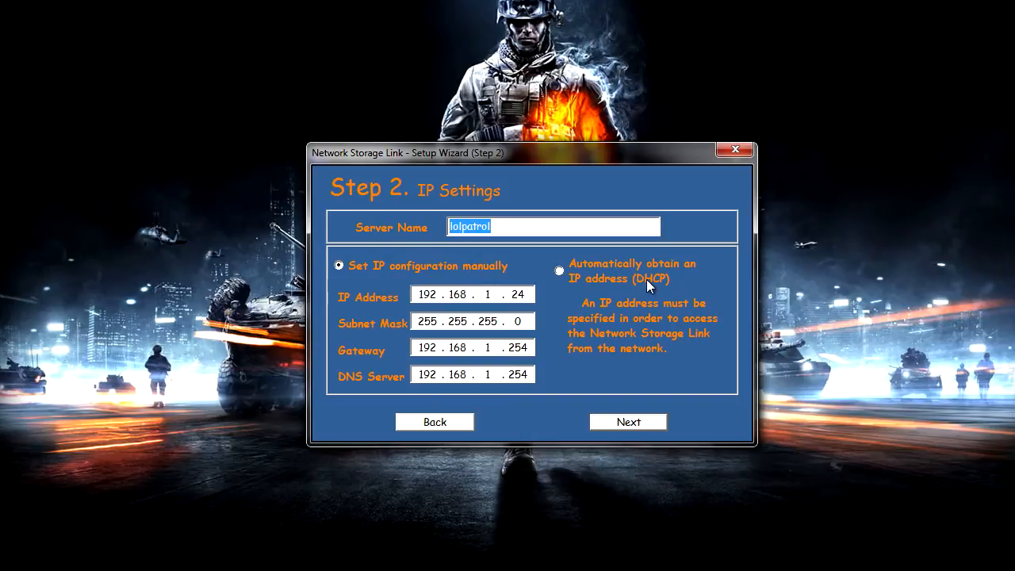
{"action": "left_click", "coordinate": [627, 421]}
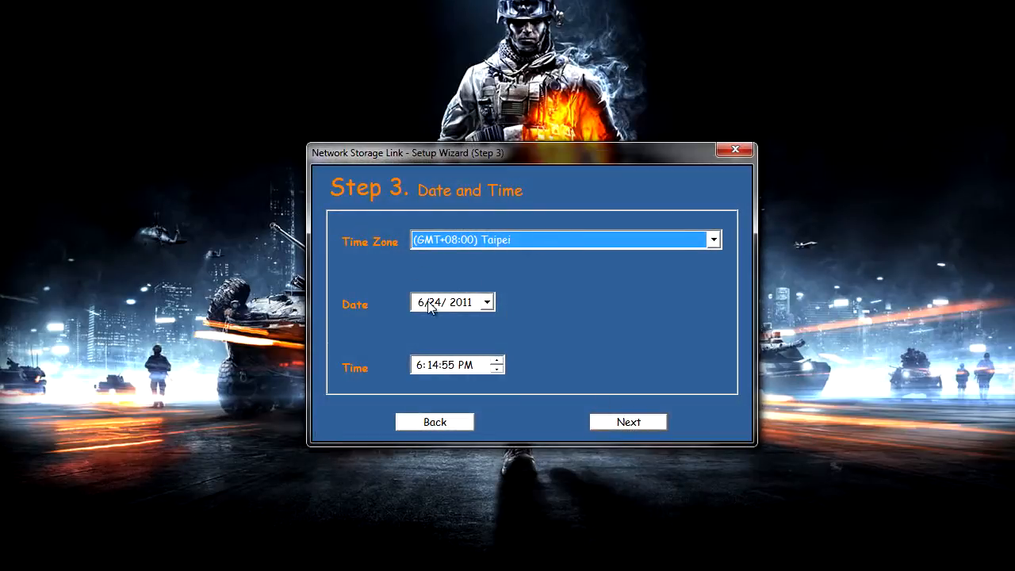
{"action": "left_click", "coordinate": [627, 421]}
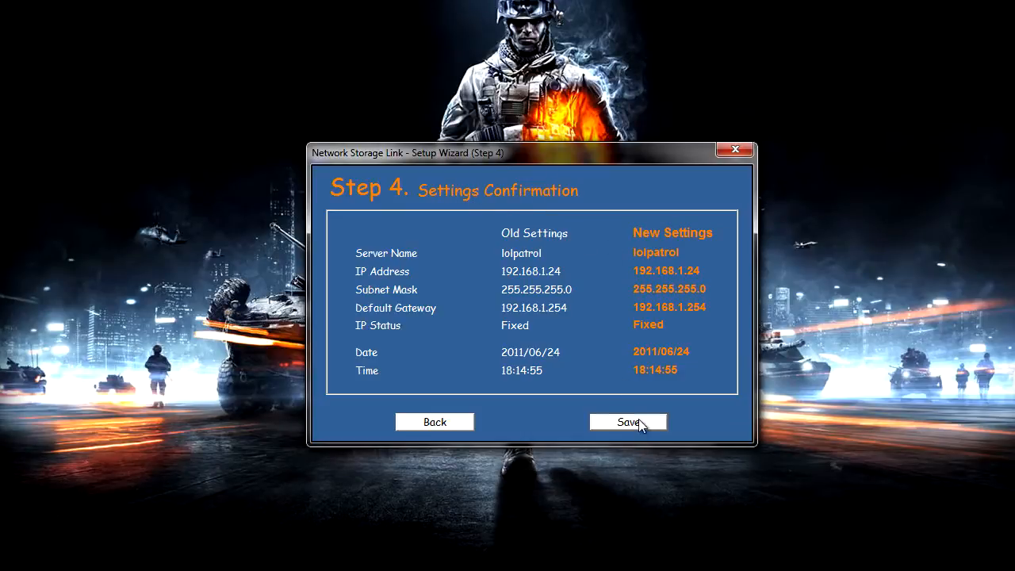
{"action": "left_click", "coordinate": [627, 421]}
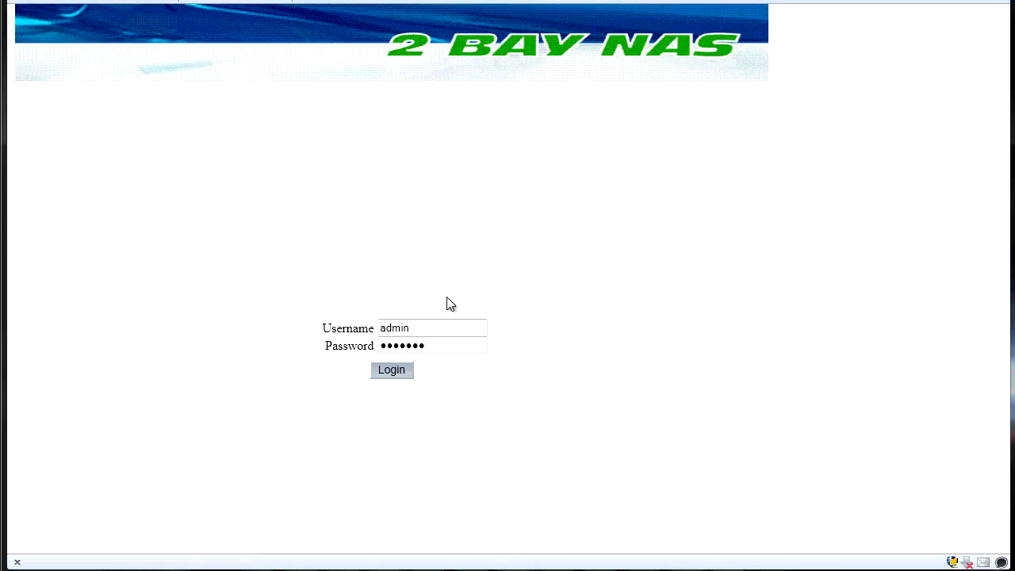
{"action": "mouse_move", "coordinate": [292, 226]}
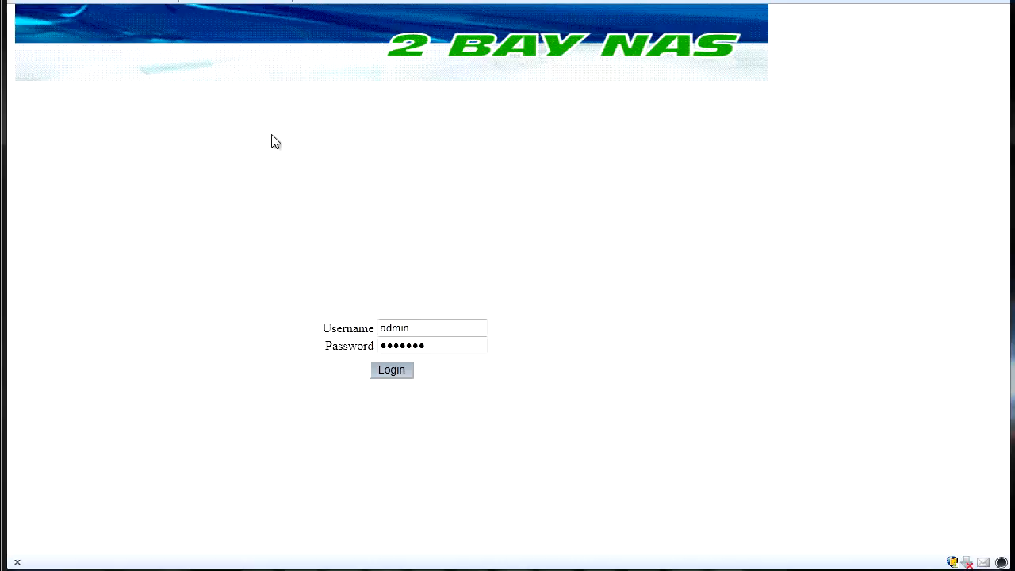
{"action": "mouse_move", "coordinate": [381, 181]}
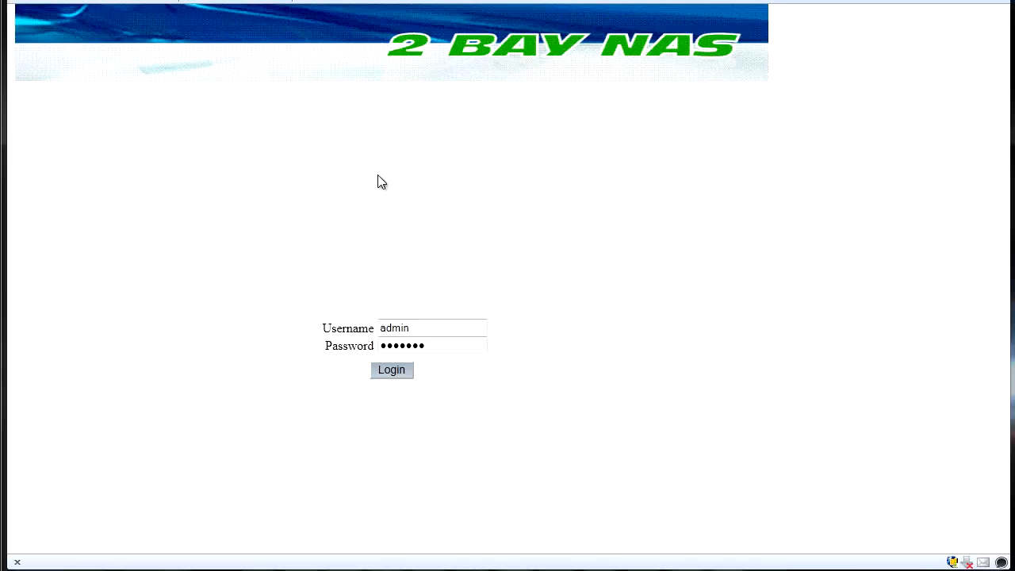
Log in to the NAS web admin at 192.168.1.24 as admin
{"action": "left_click", "coordinate": [432, 328]}
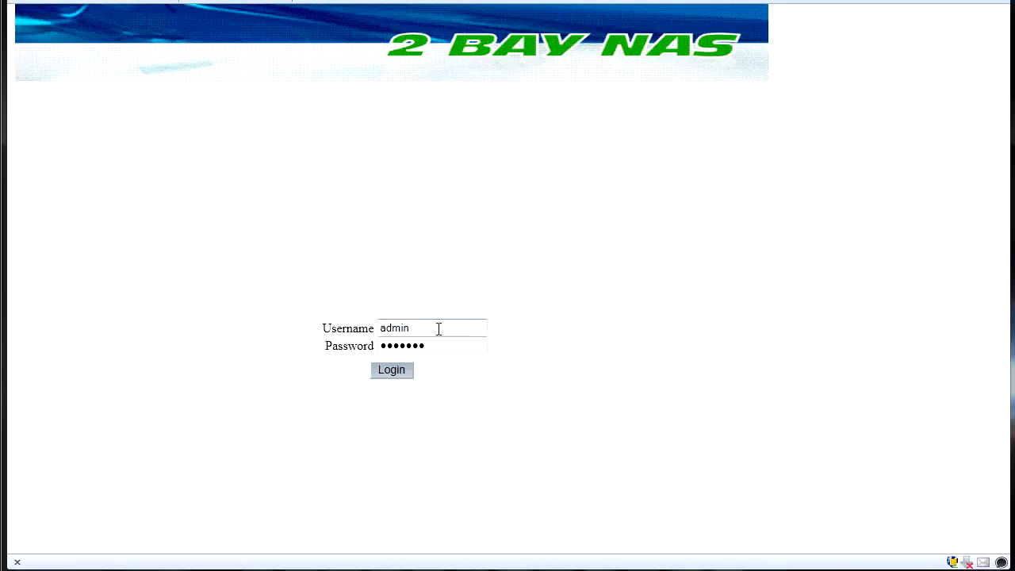
{"action": "mouse_move", "coordinate": [519, 329]}
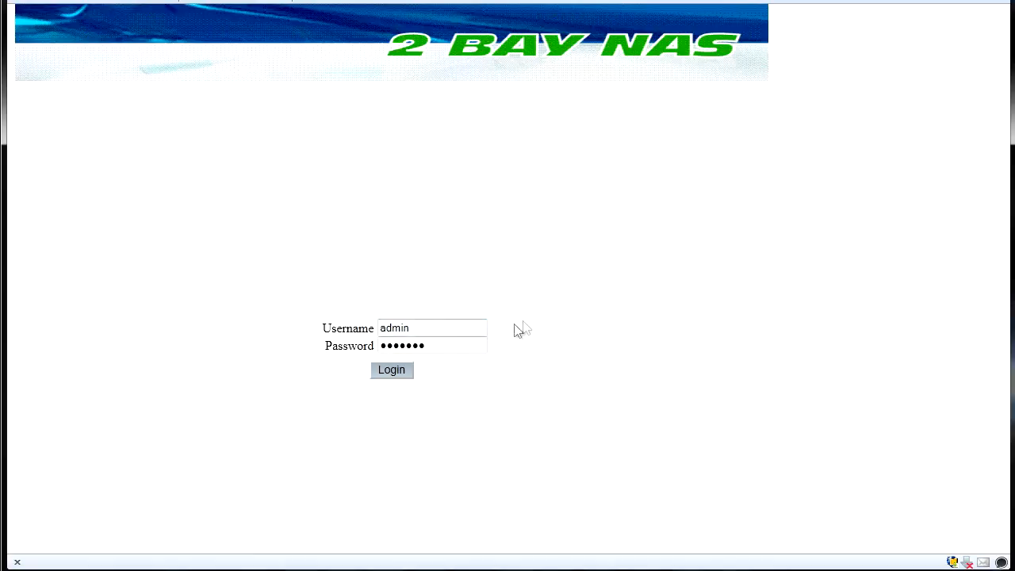
{"action": "left_click", "coordinate": [391, 369]}
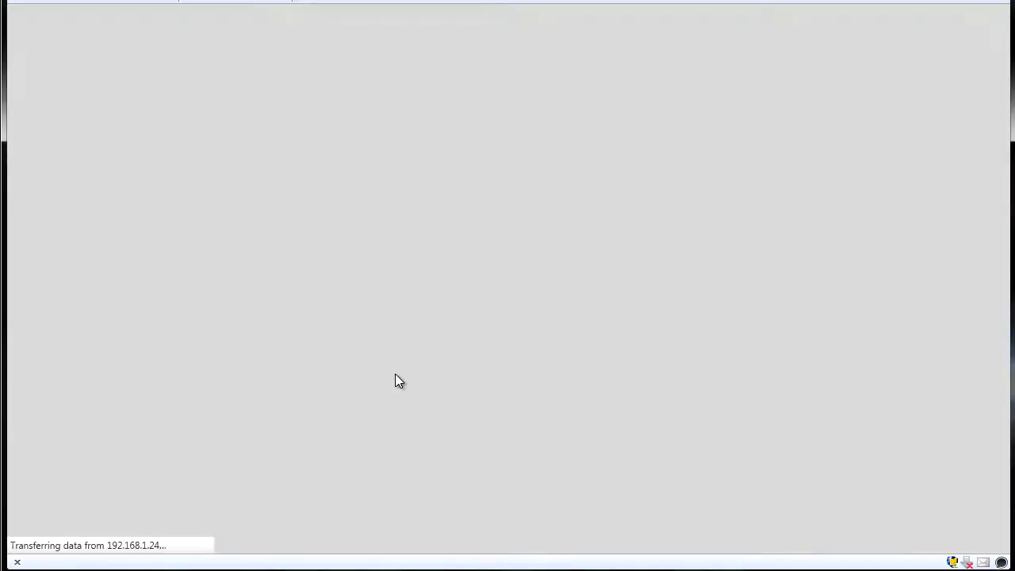
Check Disk Utility showing /dev/sda healthy, then show Basic System Information
{"action": "left_click", "coordinate": [376, 96]}
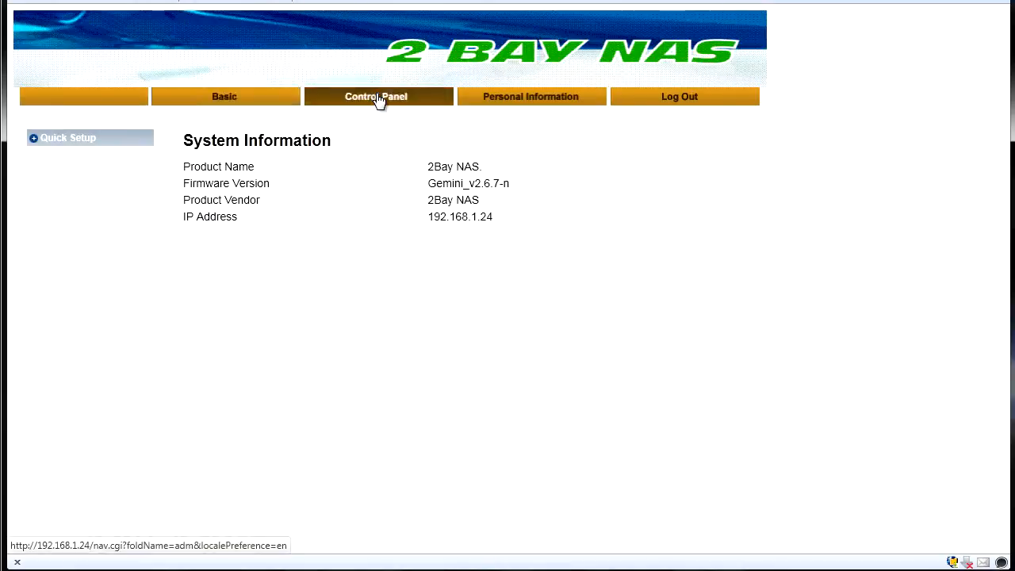
{"action": "left_click", "coordinate": [376, 96]}
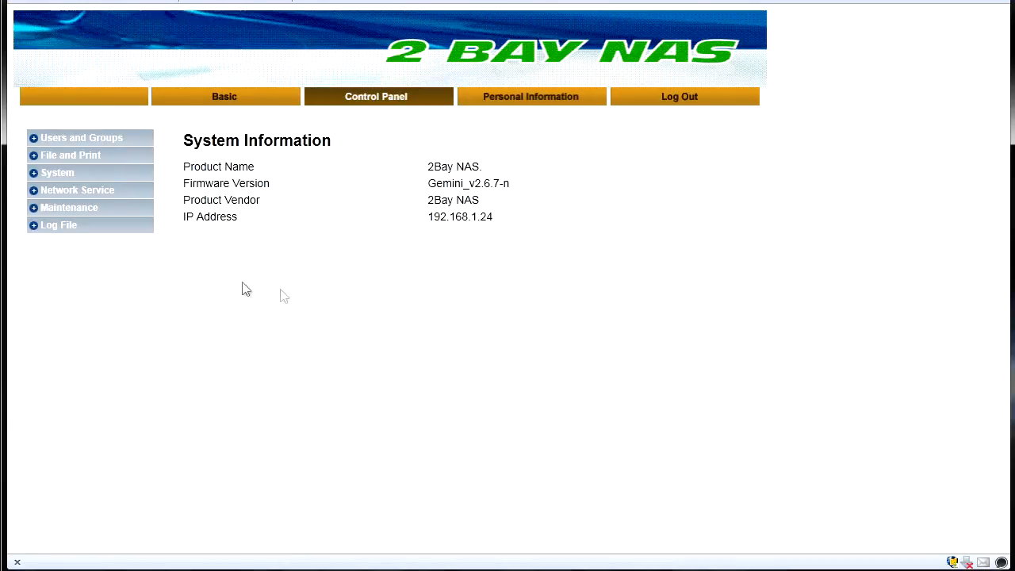
{"action": "mouse_move", "coordinate": [260, 288]}
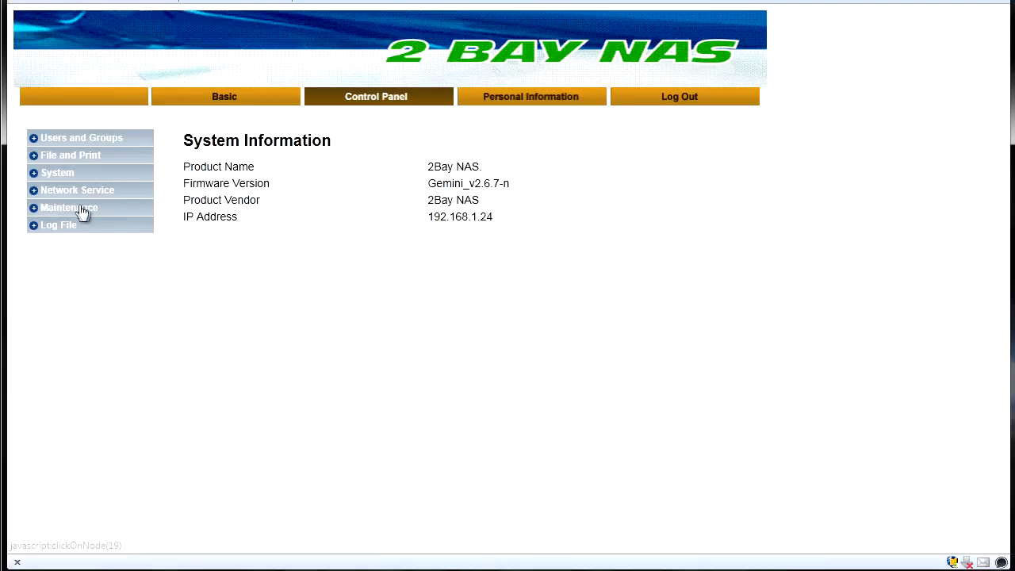
{"action": "left_click", "coordinate": [70, 207]}
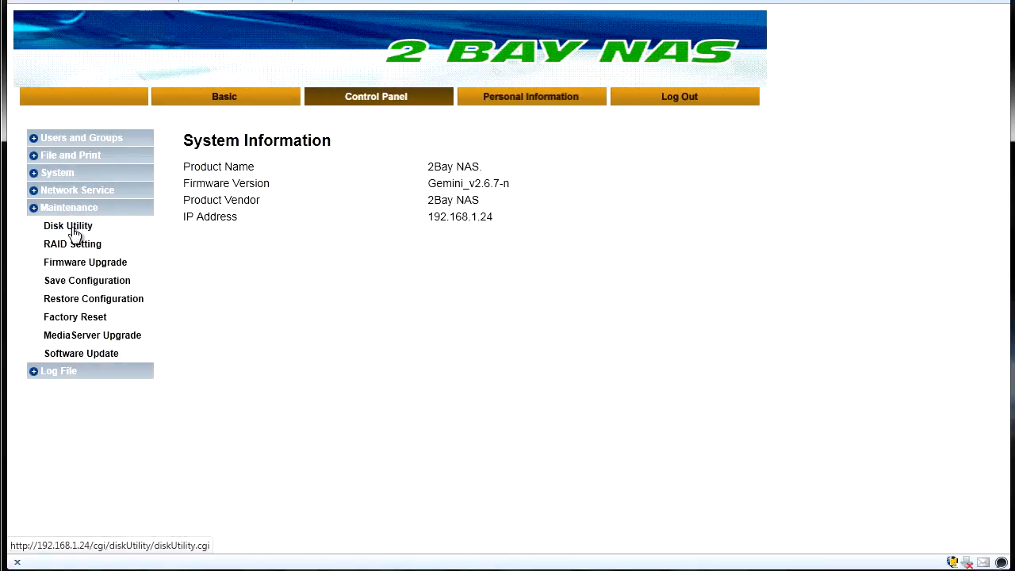
{"action": "left_click", "coordinate": [68, 226]}
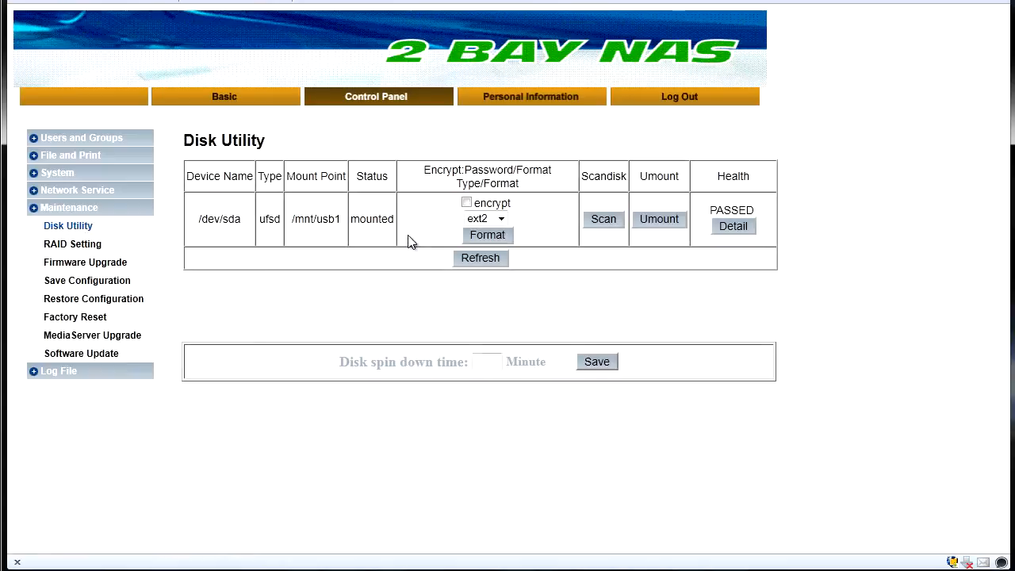
{"action": "mouse_move", "coordinate": [367, 252]}
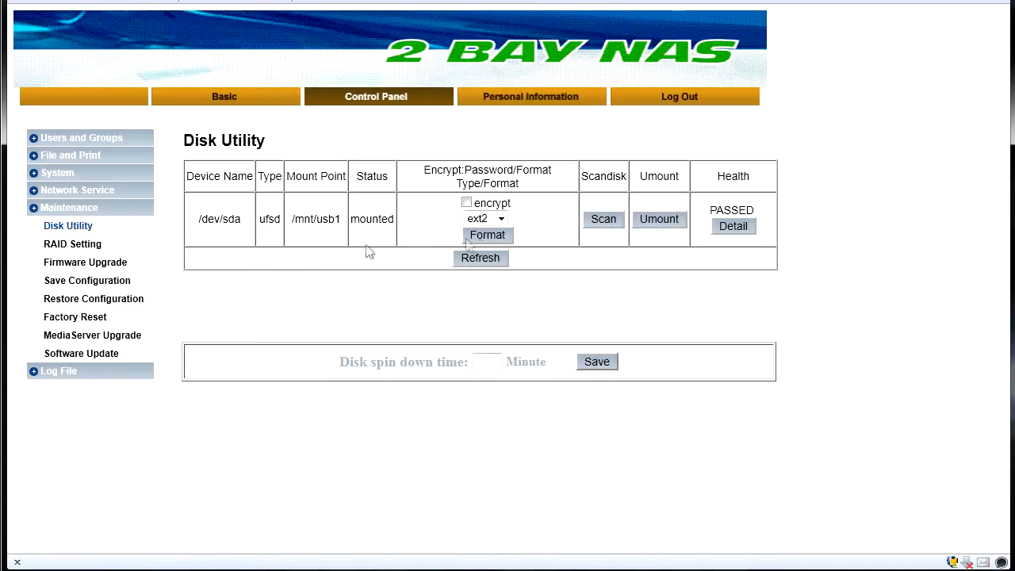
{"action": "mouse_move", "coordinate": [276, 111]}
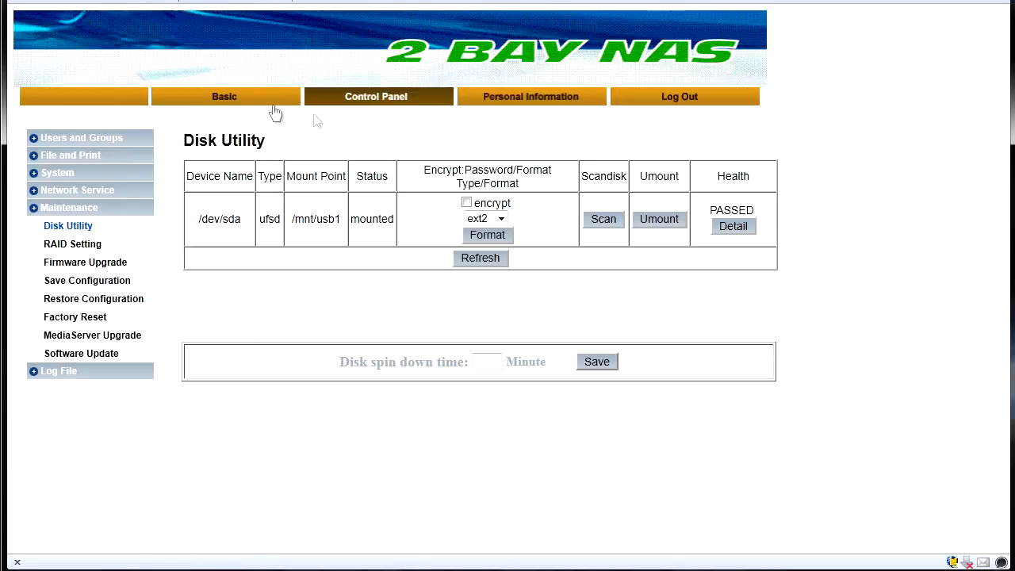
{"action": "mouse_move", "coordinate": [258, 131]}
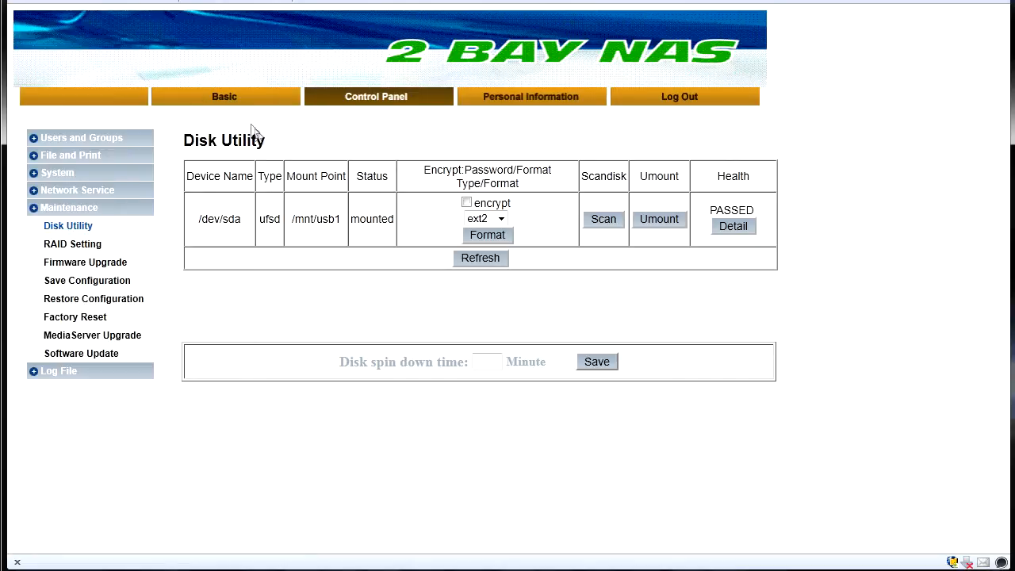
{"action": "left_click", "coordinate": [224, 96]}
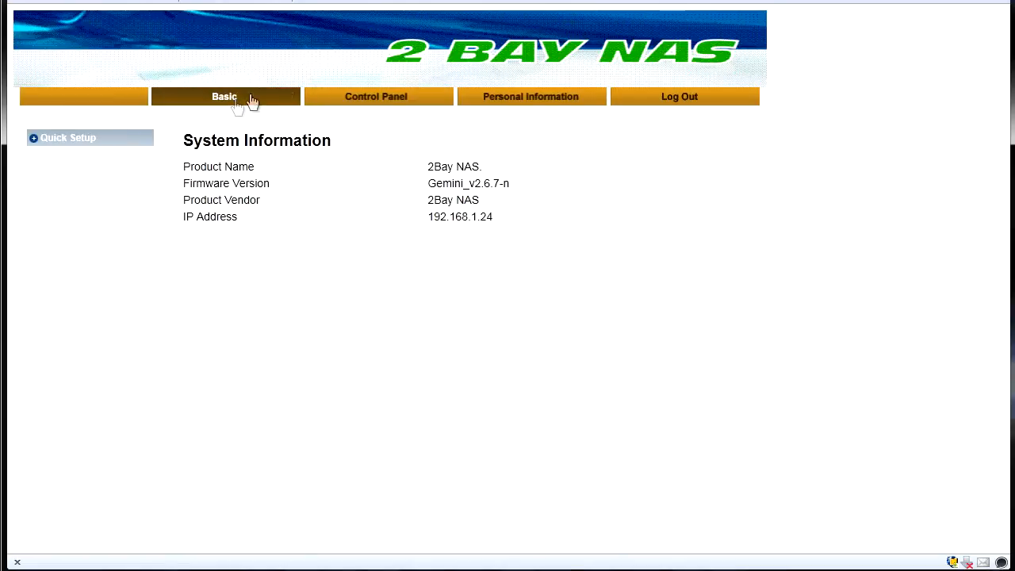
Run the Quick Setup wizard past language, password and hostname to step 4/6 (IP 192.168.1.24)
{"action": "left_click", "coordinate": [68, 137]}
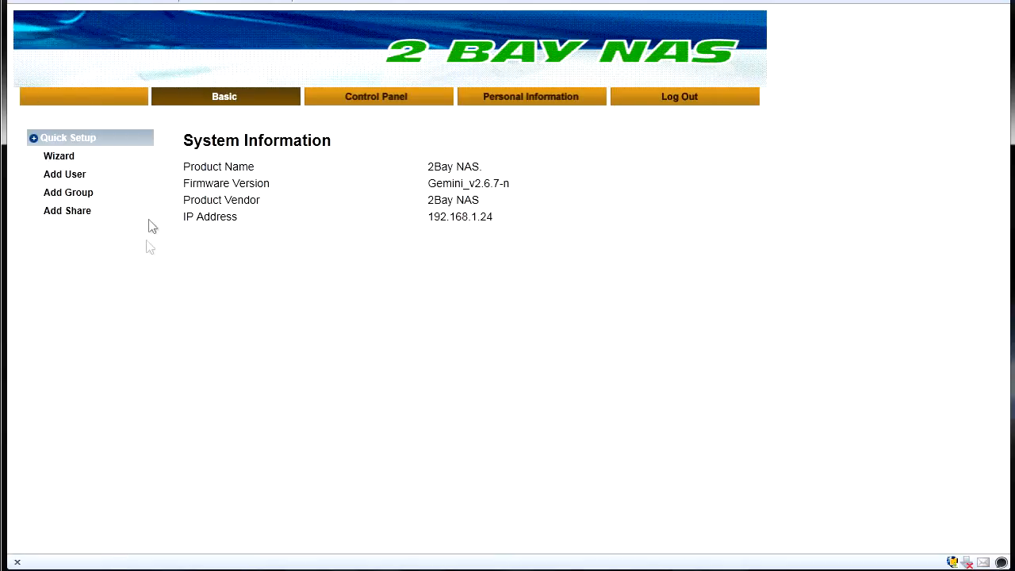
{"action": "left_click", "coordinate": [58, 156]}
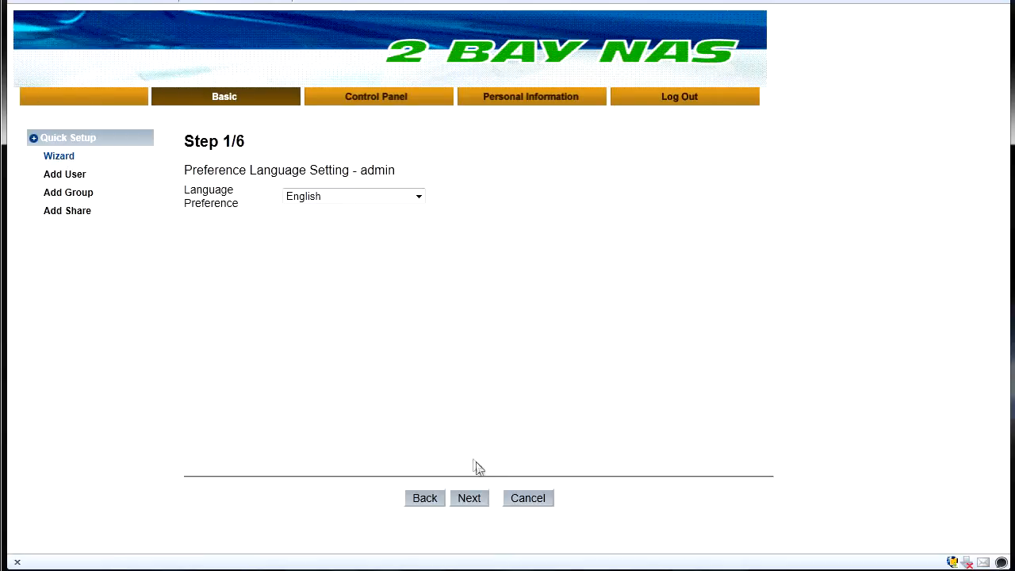
{"action": "left_click", "coordinate": [469, 498]}
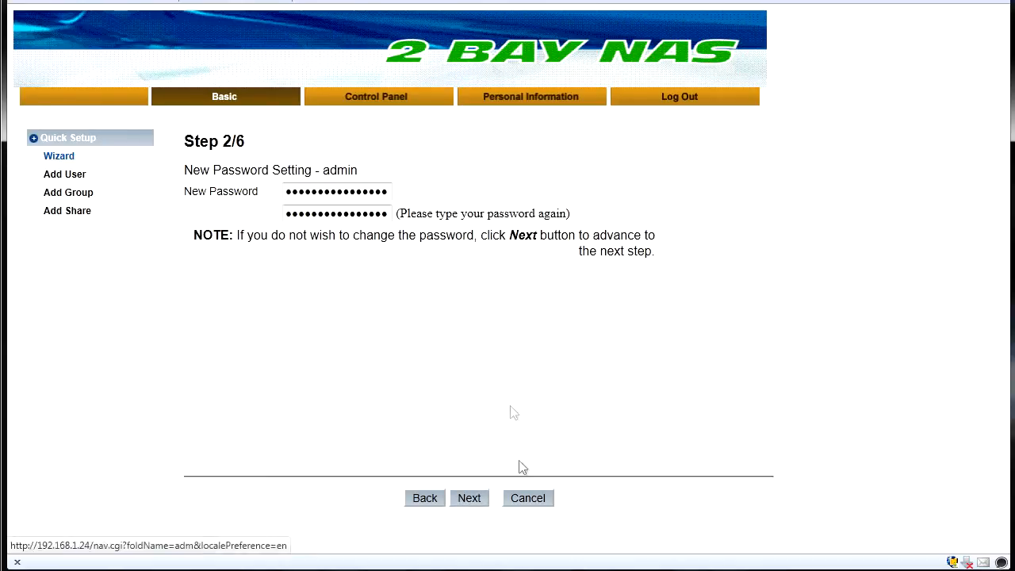
{"action": "left_click", "coordinate": [469, 498]}
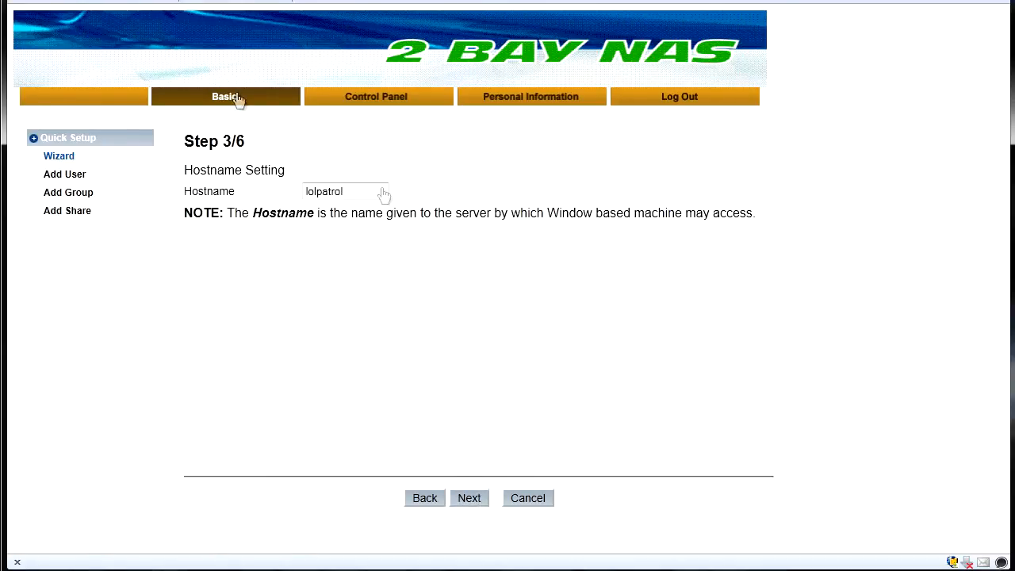
{"action": "left_click", "coordinate": [469, 498]}
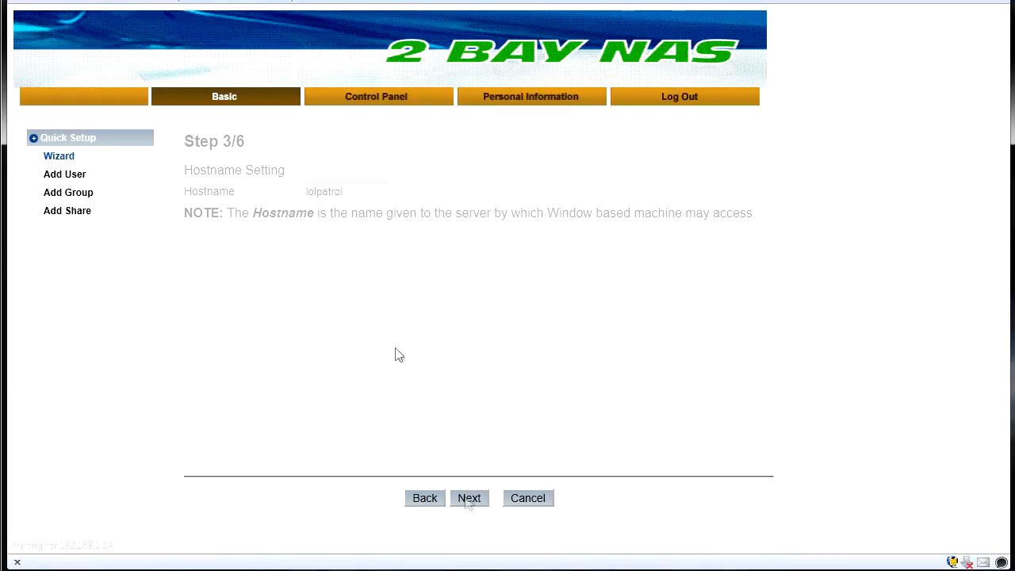
{"action": "left_click", "coordinate": [470, 498]}
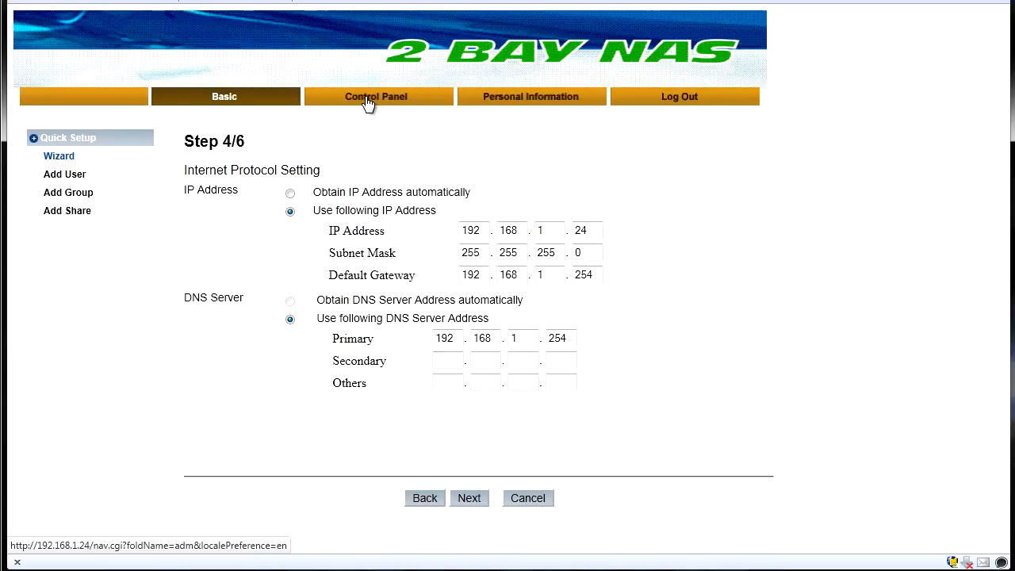
View the User Management and Group Management pages in Control Panel
{"action": "left_click", "coordinate": [375, 96]}
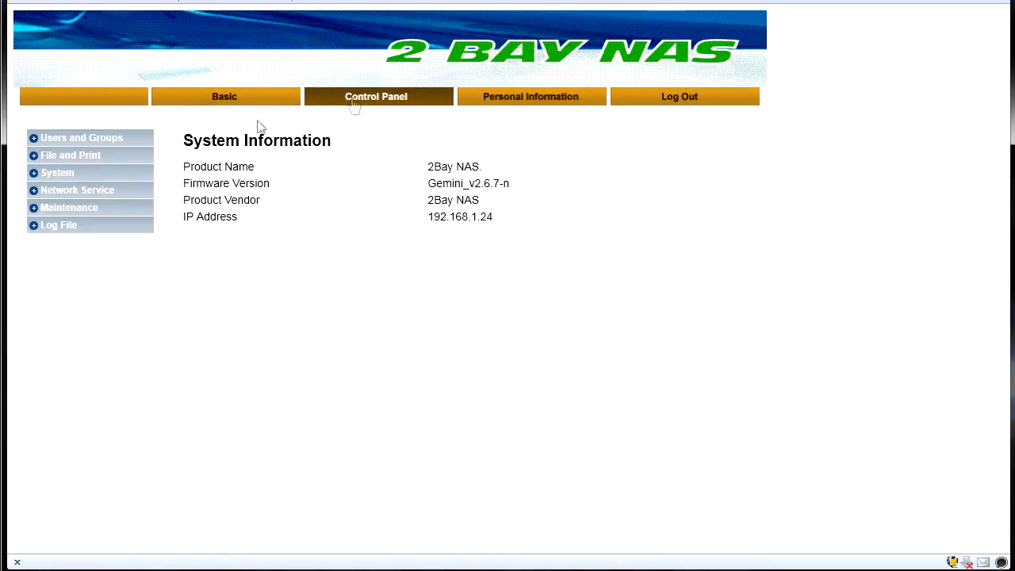
{"action": "left_click", "coordinate": [81, 137]}
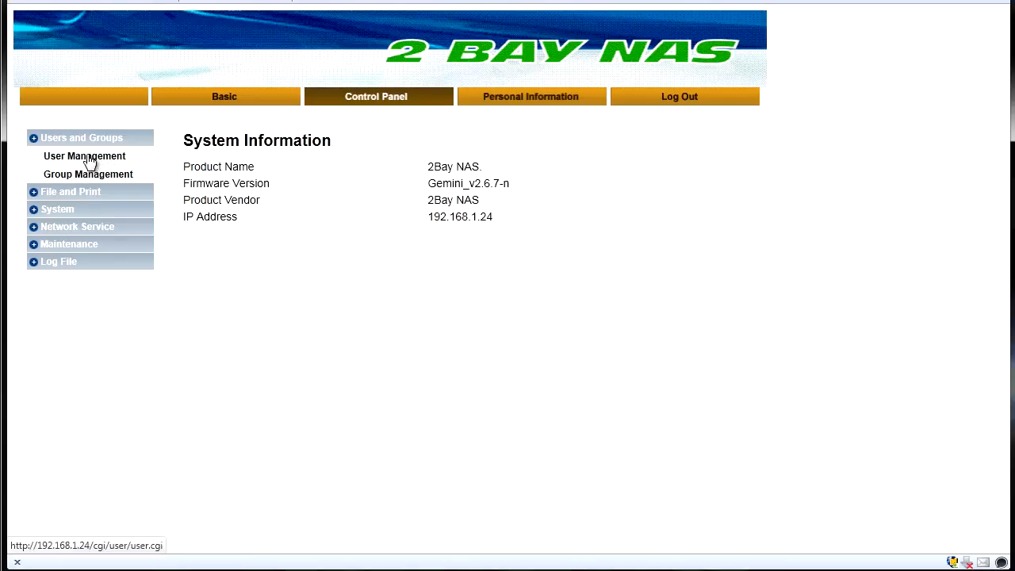
{"action": "left_click", "coordinate": [84, 156]}
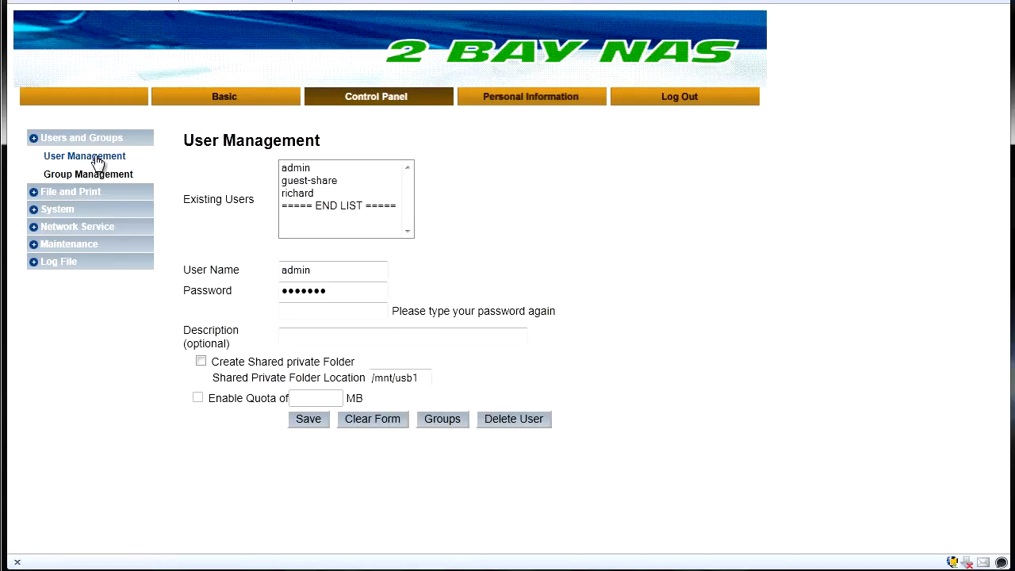
{"action": "left_click", "coordinate": [88, 174]}
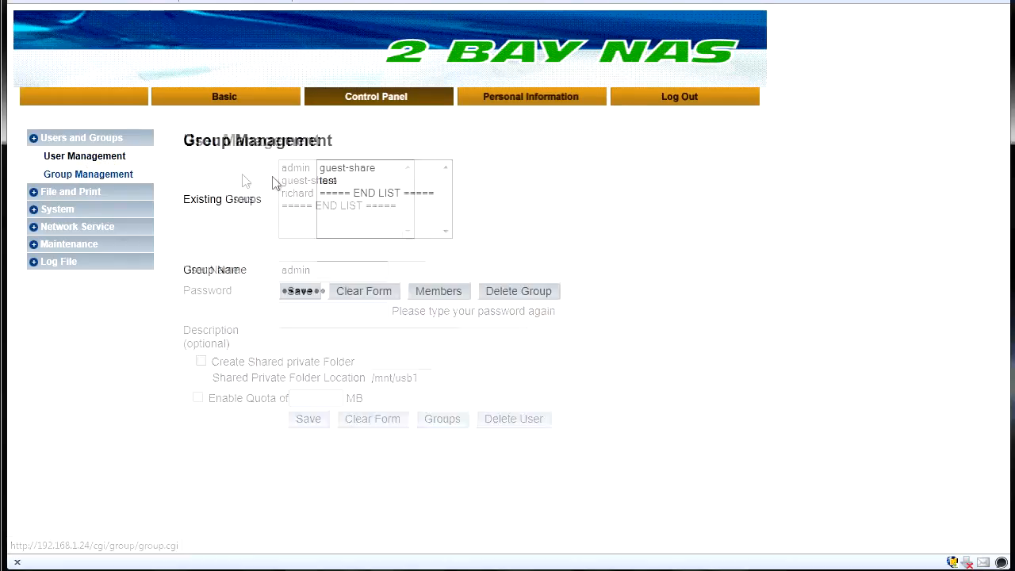
View the File Server, Share Management and Printer Server pages, which show no printer
{"action": "left_click", "coordinate": [71, 191]}
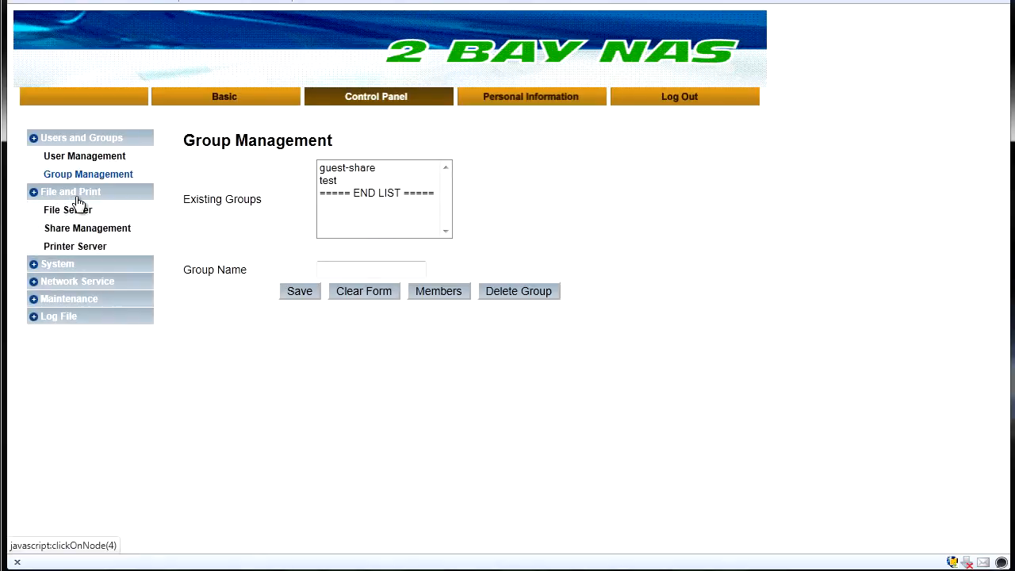
{"action": "left_click", "coordinate": [67, 210]}
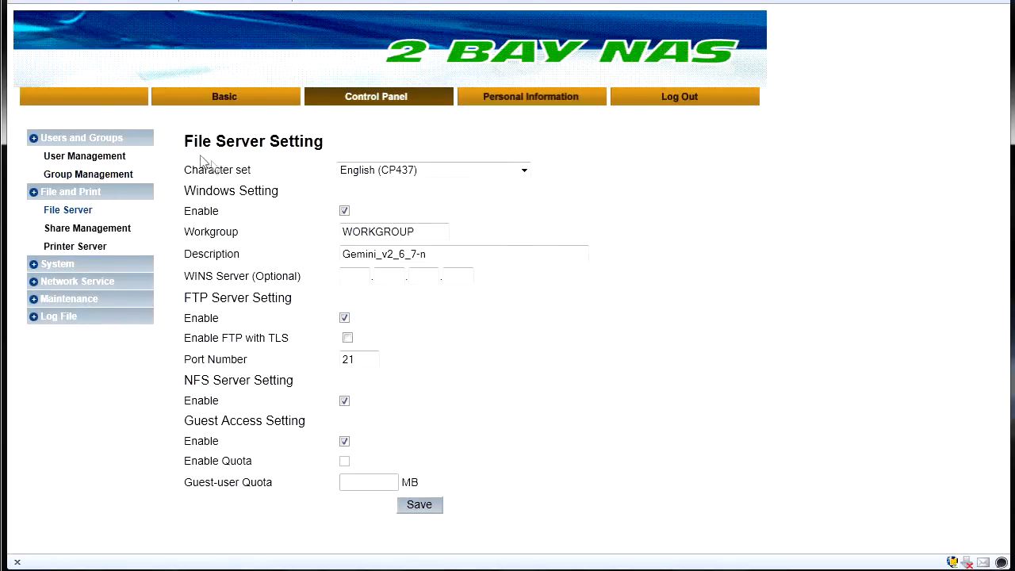
{"action": "mouse_move", "coordinate": [79, 234]}
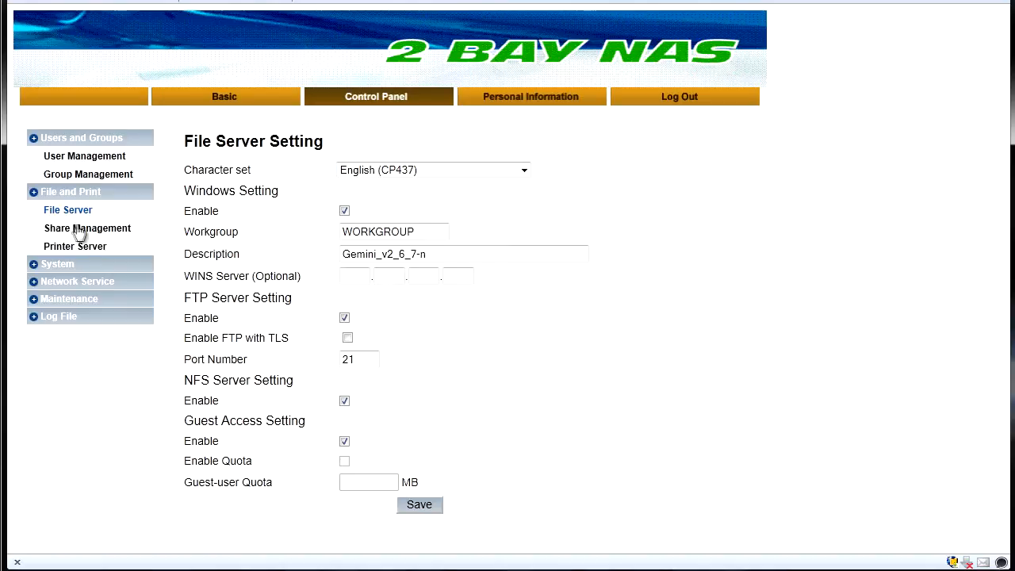
{"action": "left_click", "coordinate": [87, 228]}
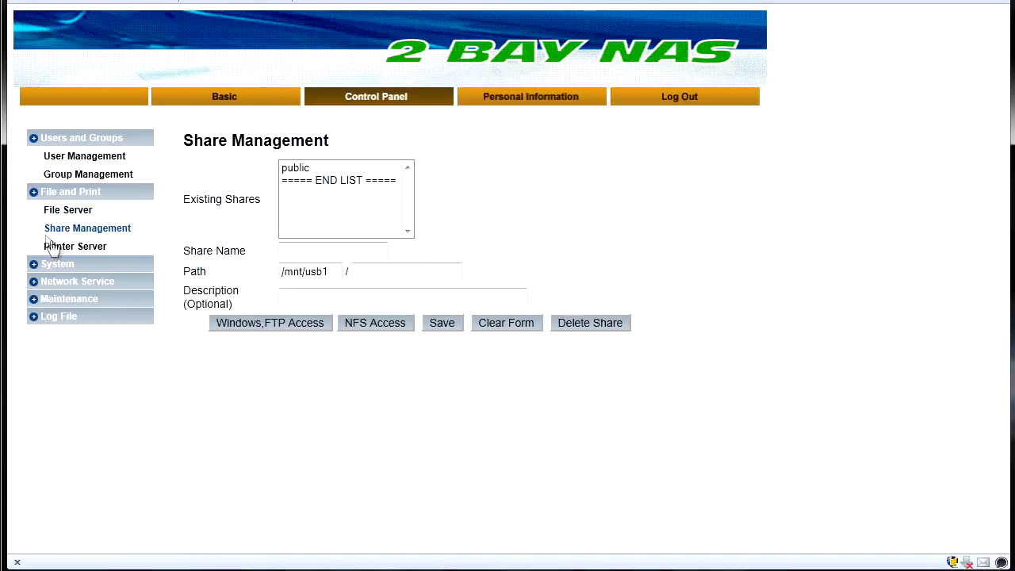
{"action": "left_click", "coordinate": [74, 245]}
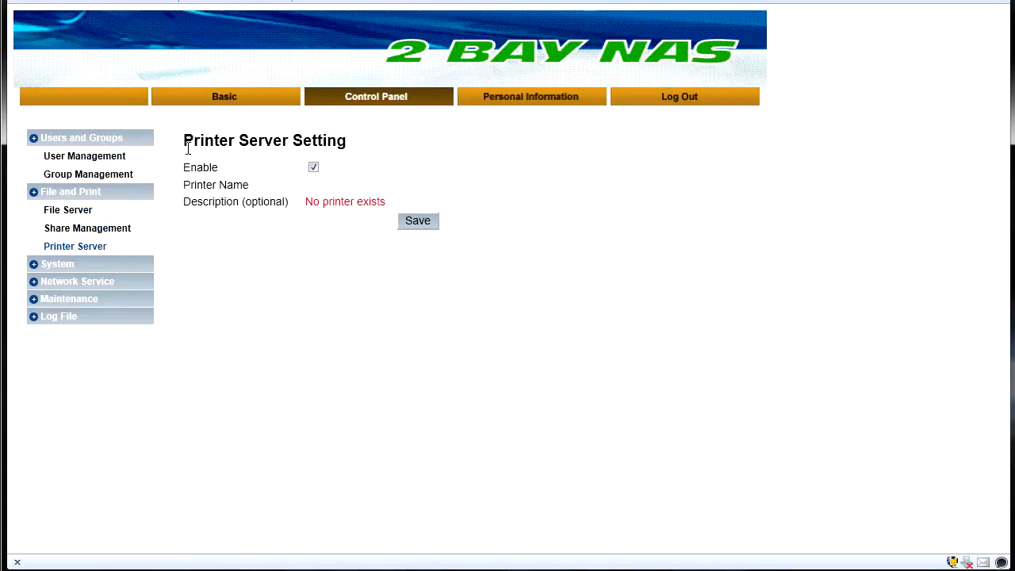
{"action": "left_click", "coordinate": [58, 263]}
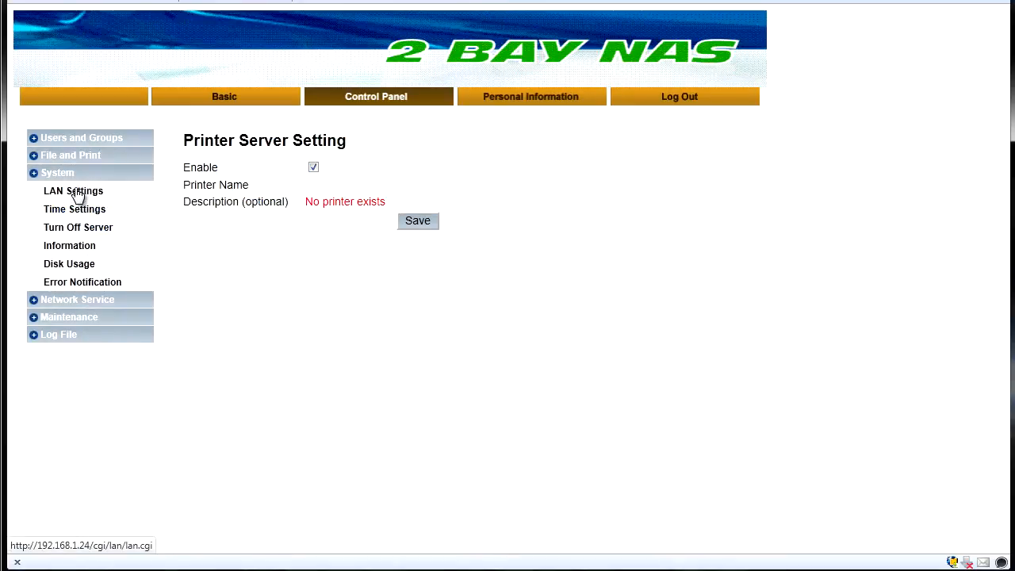
View LAN, date/time, shutdown, system info and disk usage pages, ending at Error Notification
{"action": "left_click", "coordinate": [73, 191]}
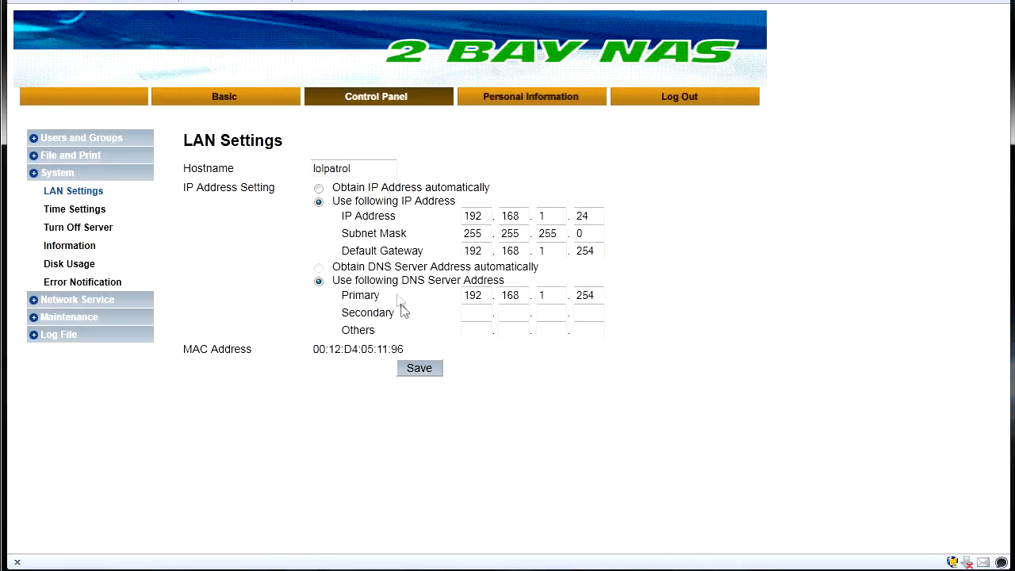
{"action": "left_click", "coordinate": [74, 209]}
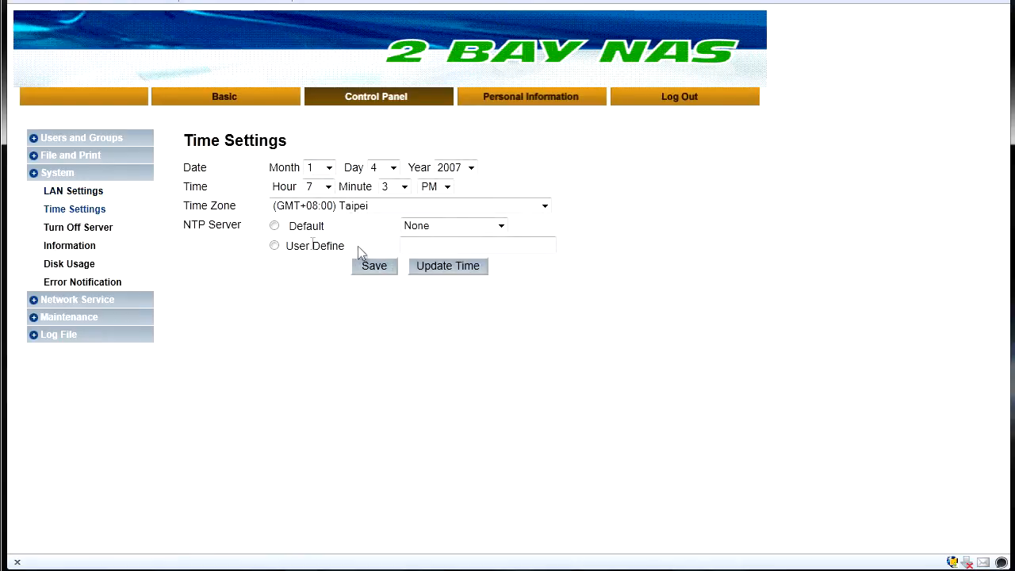
{"action": "left_click", "coordinate": [78, 227]}
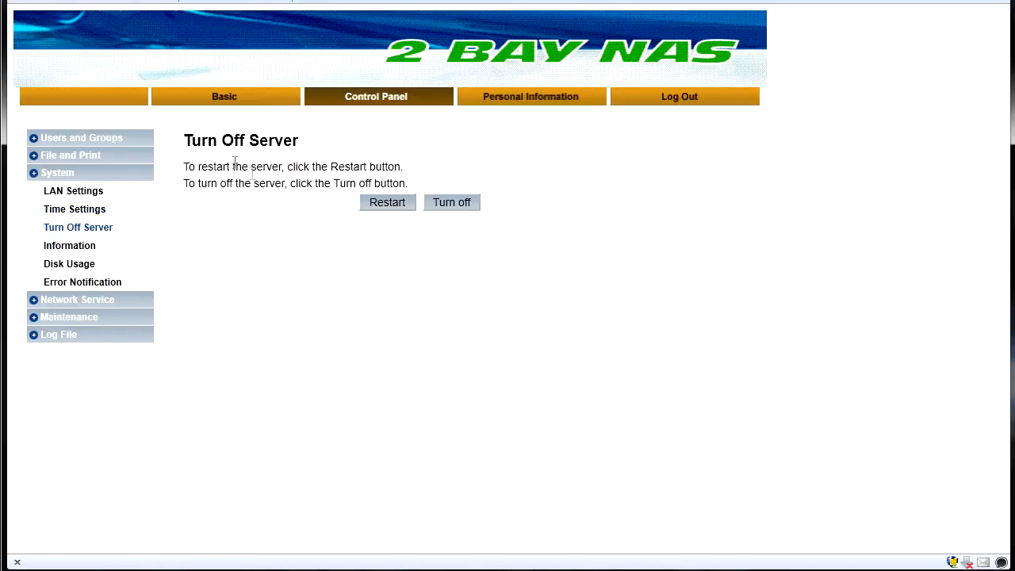
{"action": "mouse_move", "coordinate": [322, 227]}
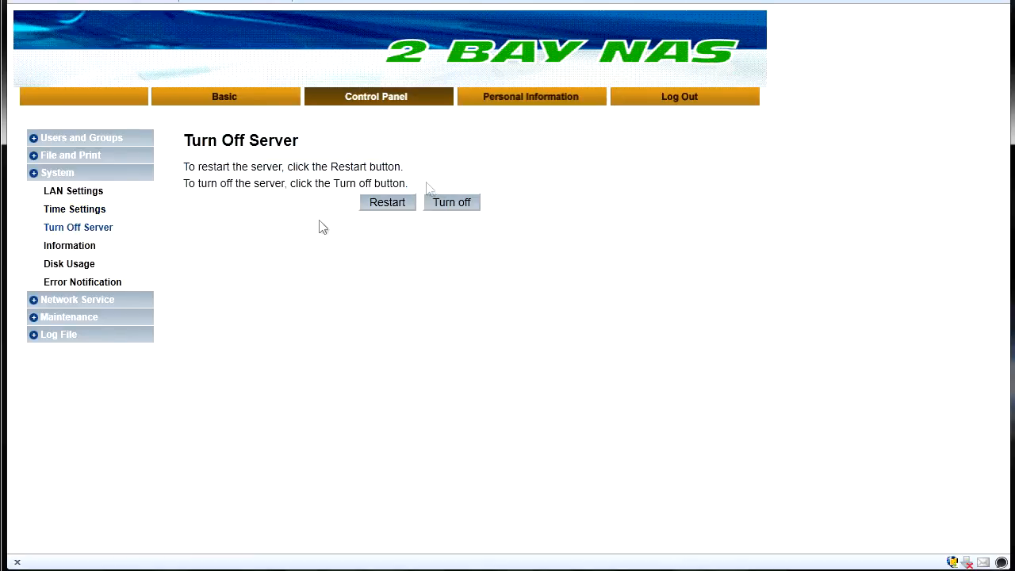
{"action": "mouse_move", "coordinate": [418, 210]}
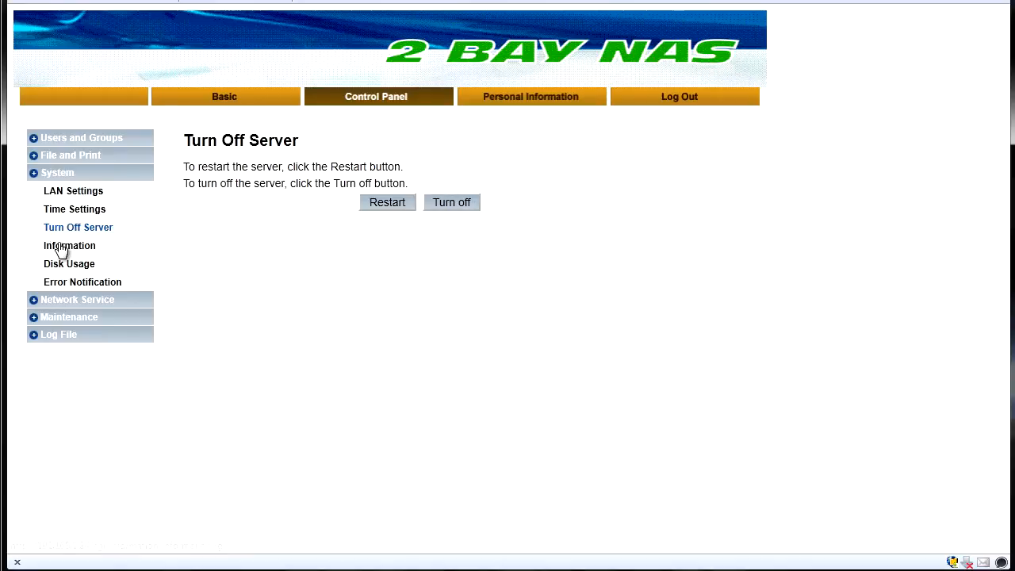
{"action": "left_click", "coordinate": [69, 245]}
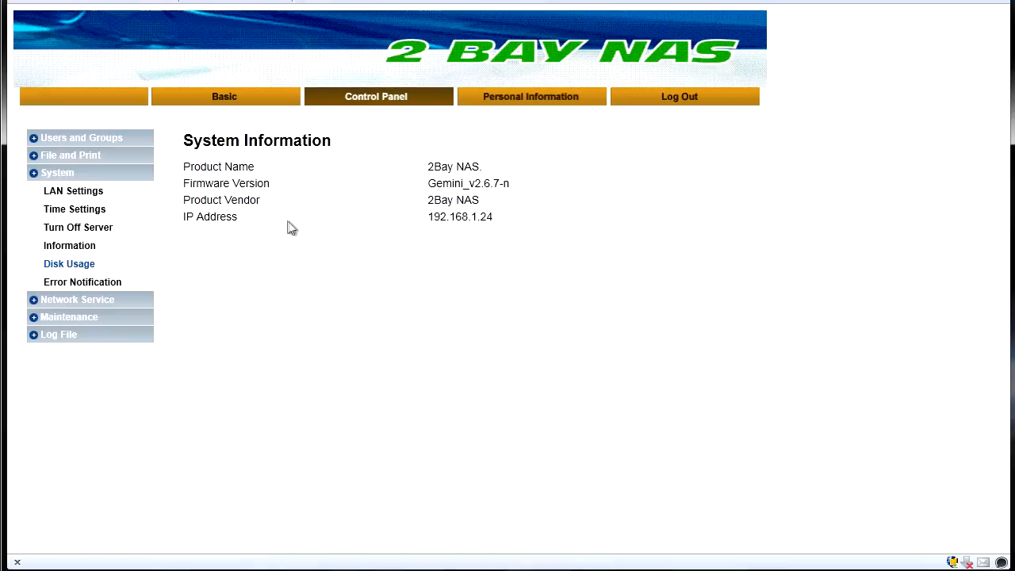
{"action": "left_click", "coordinate": [69, 264]}
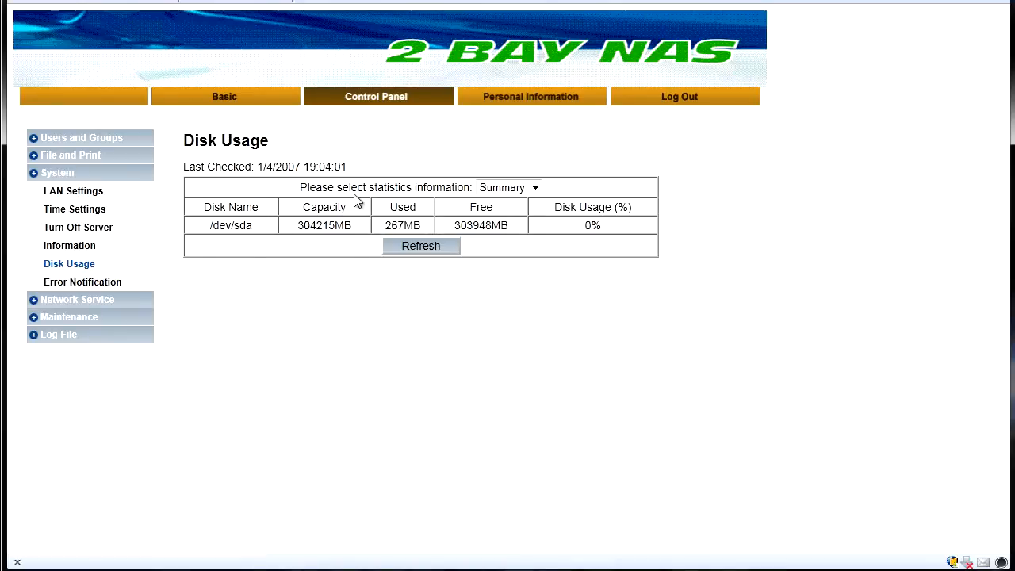
{"action": "mouse_move", "coordinate": [83, 282]}
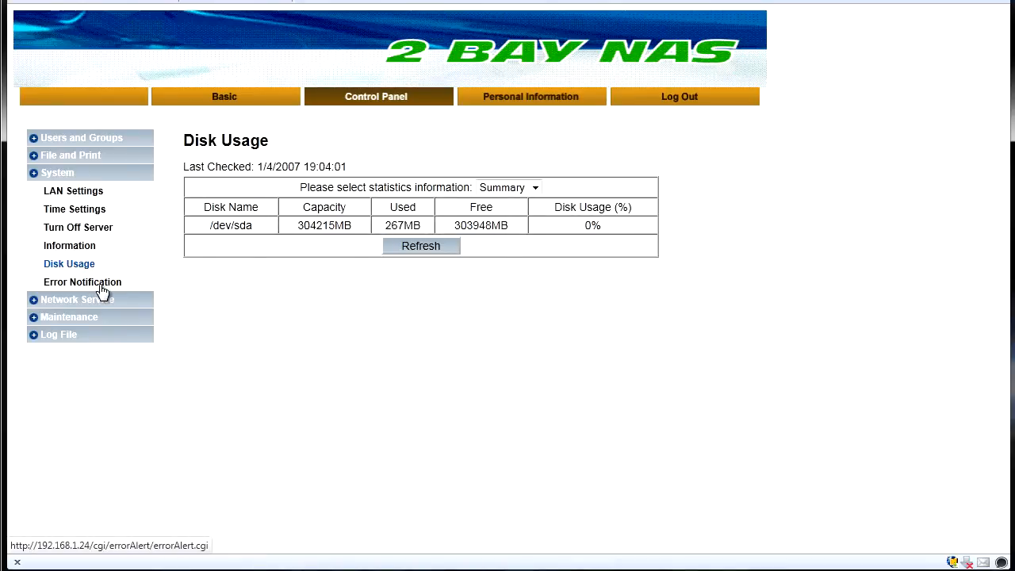
{"action": "left_click", "coordinate": [83, 282]}
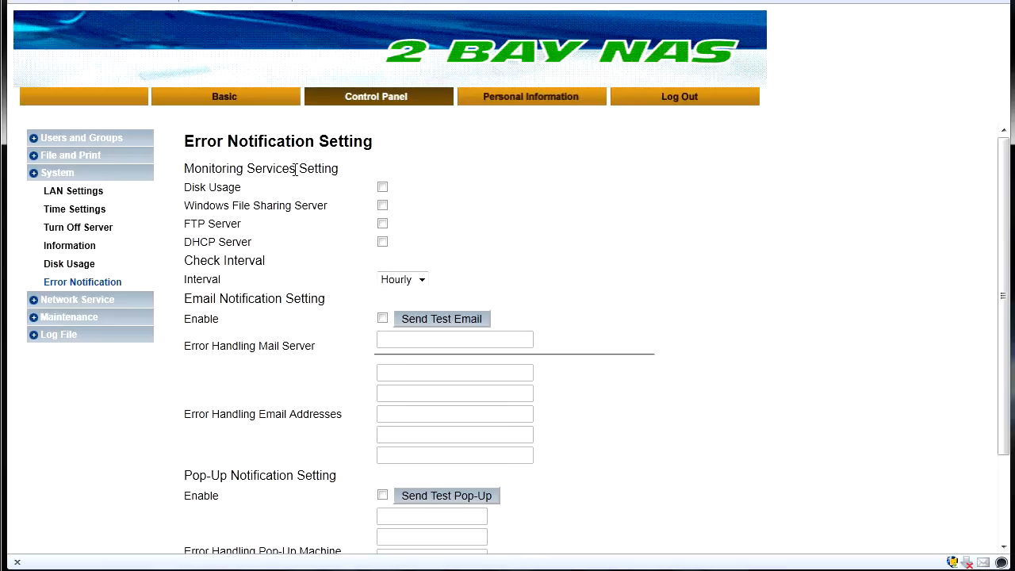
{"action": "mouse_move", "coordinate": [197, 188]}
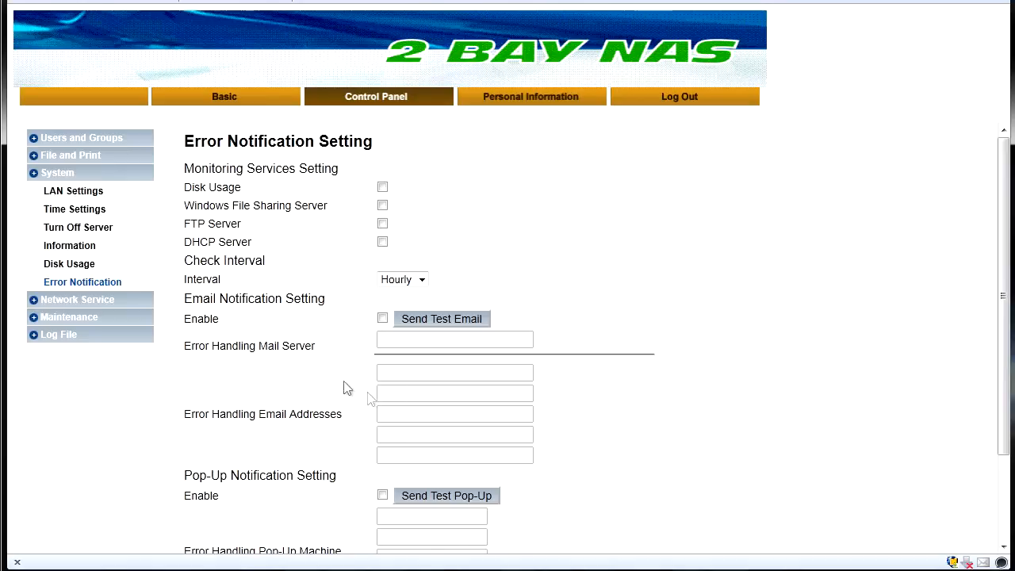
{"action": "mouse_move", "coordinate": [57, 302]}
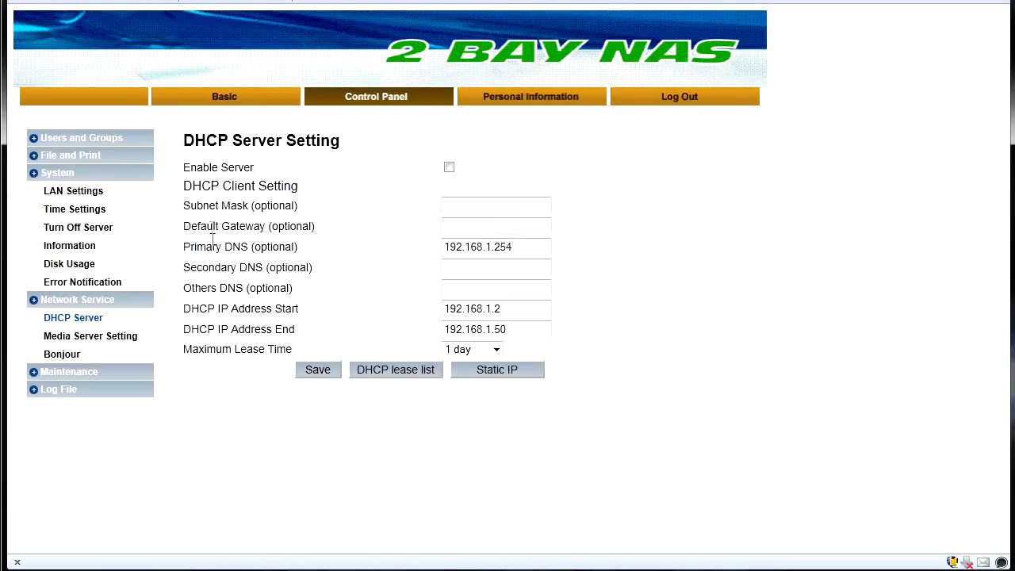
View the Media Server and Bonjour pages, then expand Maintenance to RAID Setting
{"action": "left_click", "coordinate": [90, 335]}
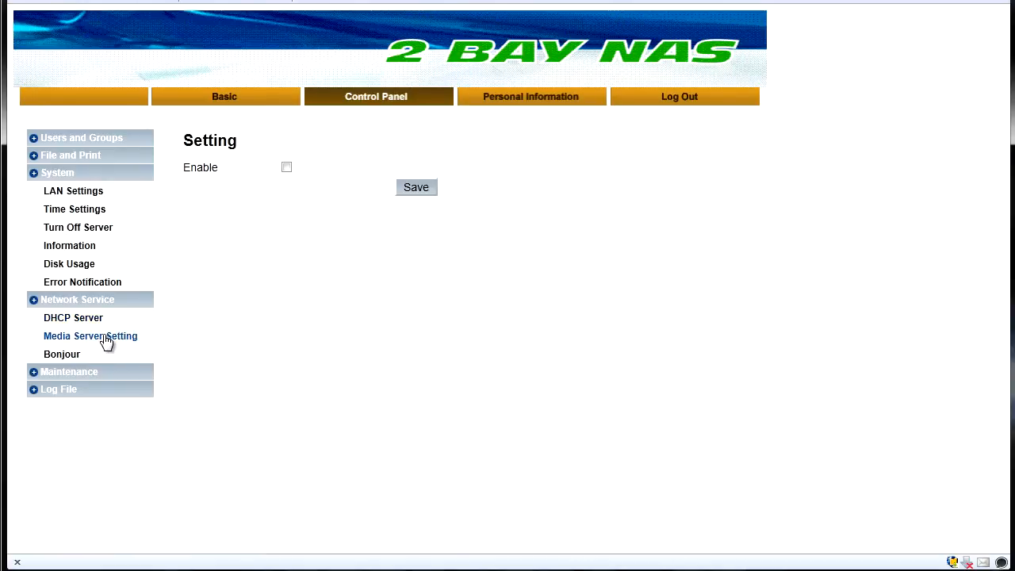
{"action": "left_click", "coordinate": [62, 354]}
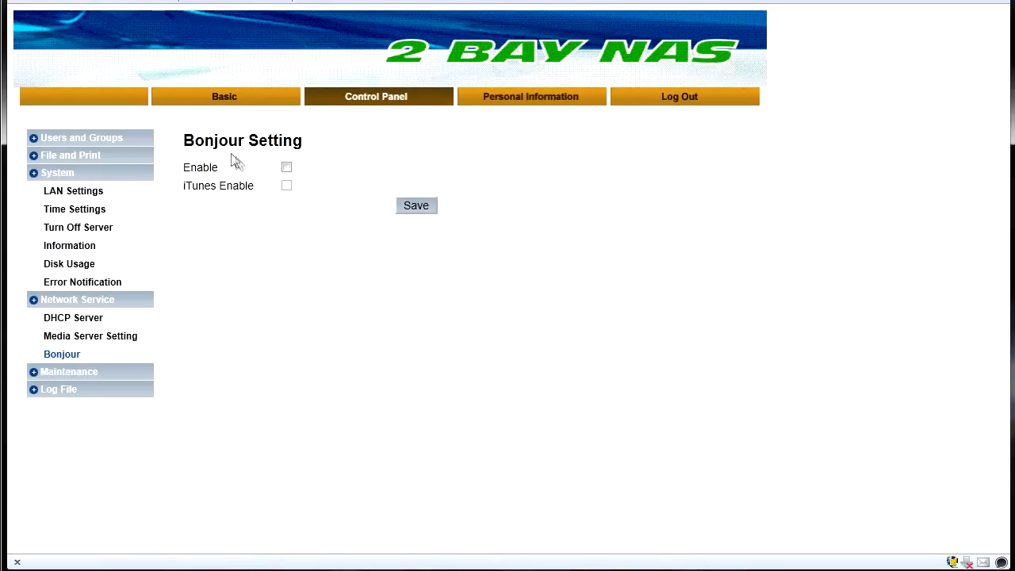
{"action": "left_click", "coordinate": [69, 371]}
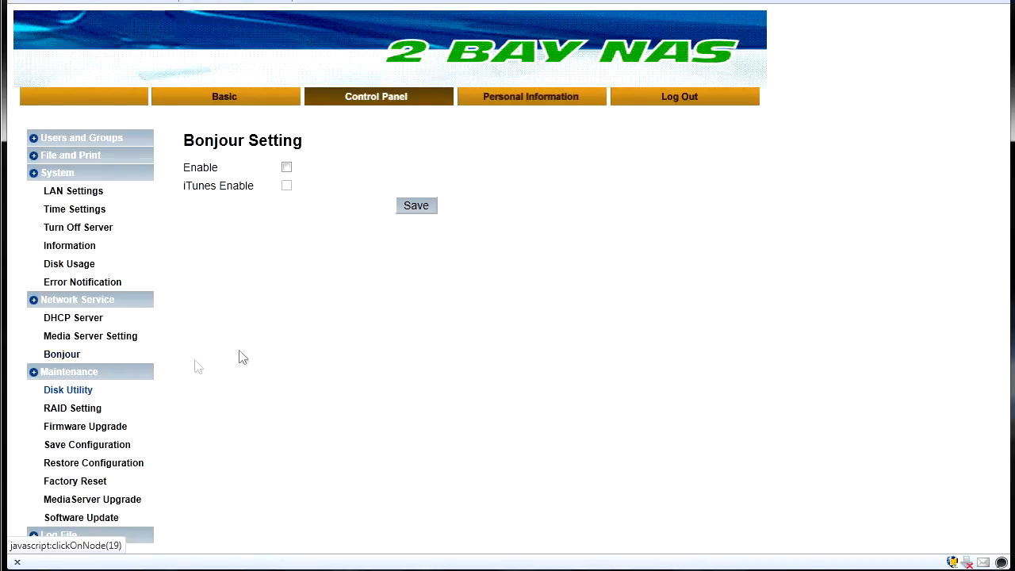
{"action": "left_click", "coordinate": [72, 407]}
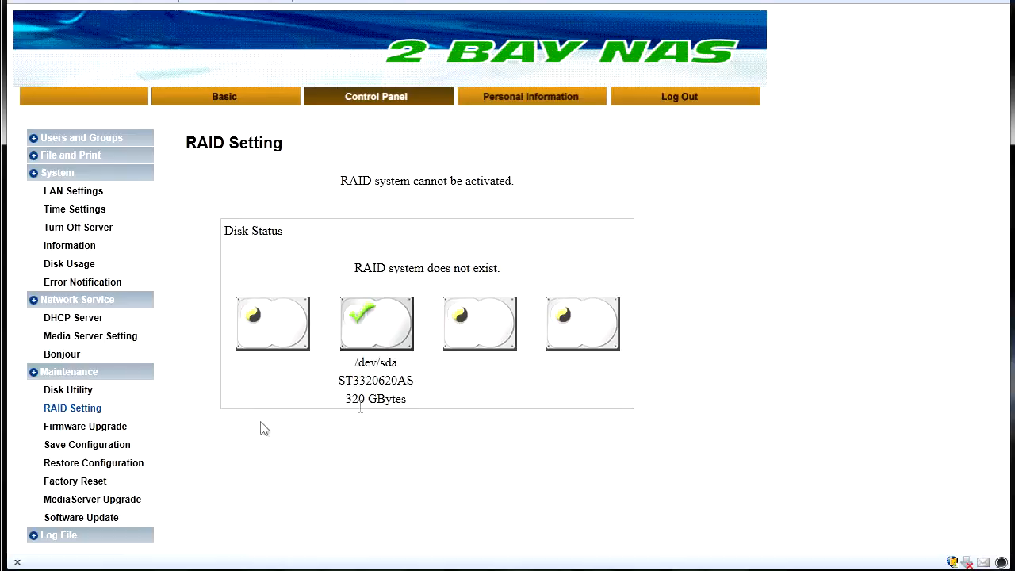
View Firmware Upgrade, Save/Restore Configuration, Factory Reset, MediaServer Upgrade and Software Update pages
{"action": "left_click", "coordinate": [85, 426]}
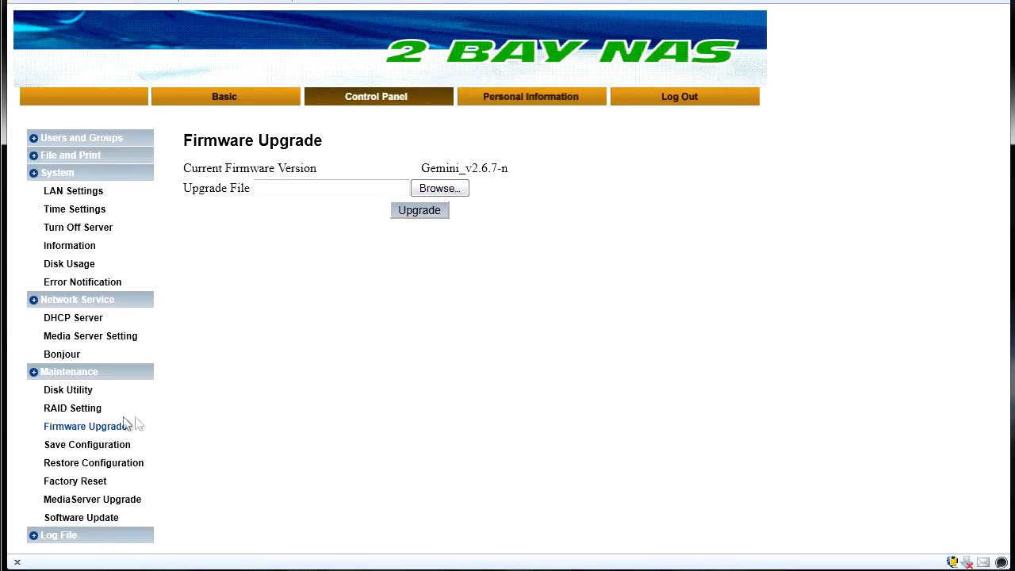
{"action": "left_click", "coordinate": [86, 444]}
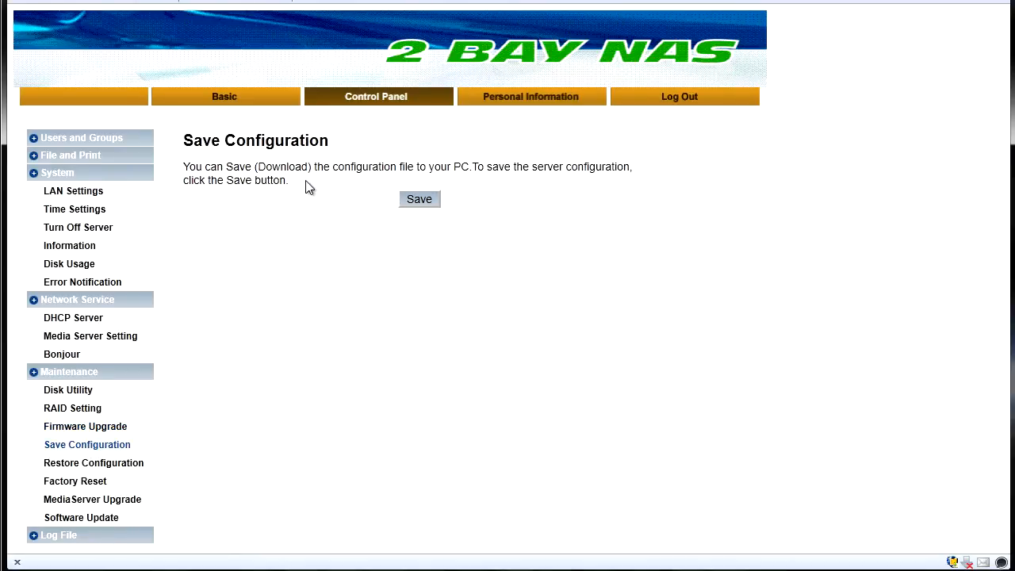
{"action": "left_click_drag", "start_coordinate": [183, 167], "coordinate": [290, 180]}
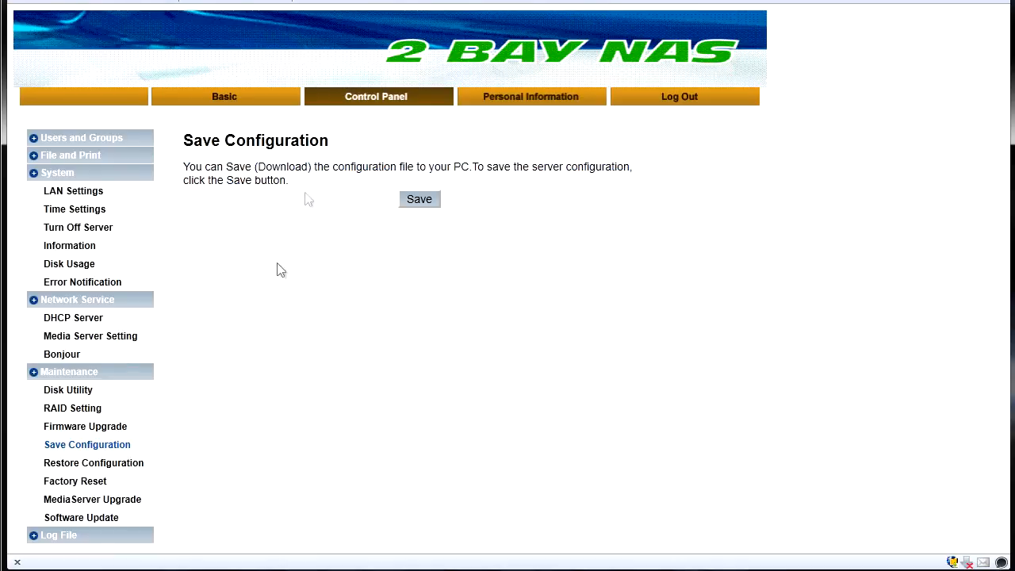
{"action": "left_click", "coordinate": [93, 462]}
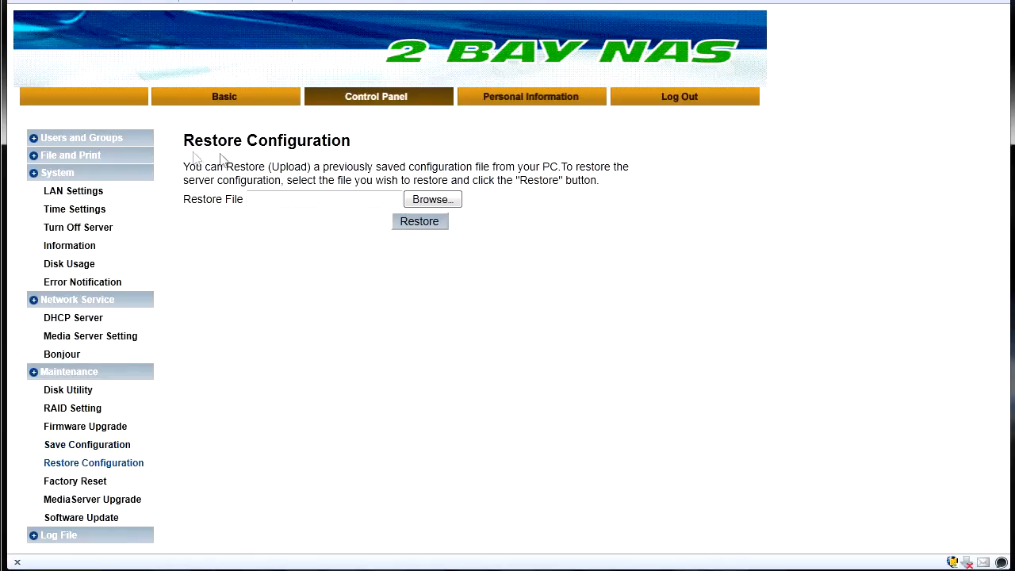
{"action": "left_click", "coordinate": [75, 480]}
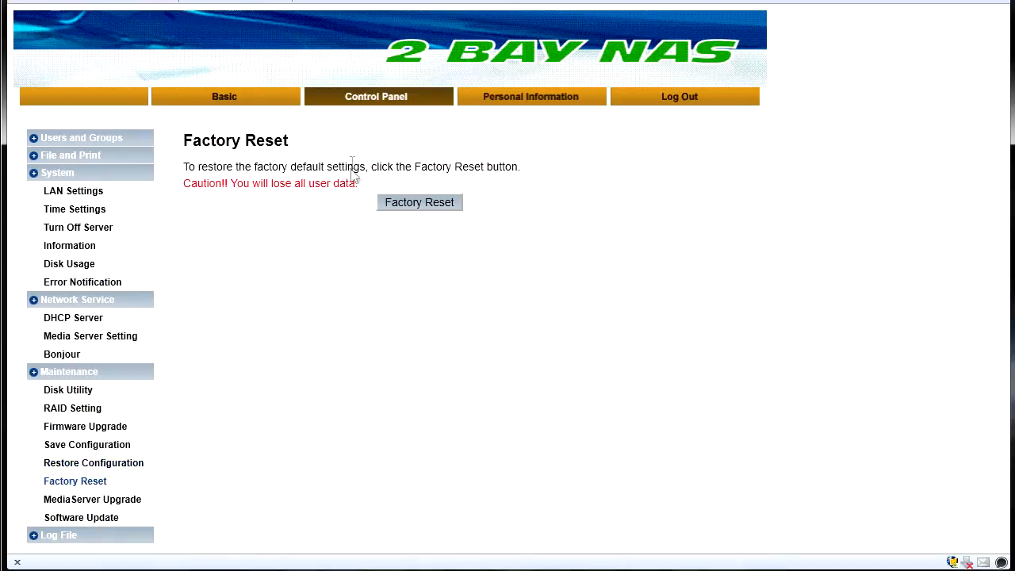
{"action": "mouse_move", "coordinate": [405, 185]}
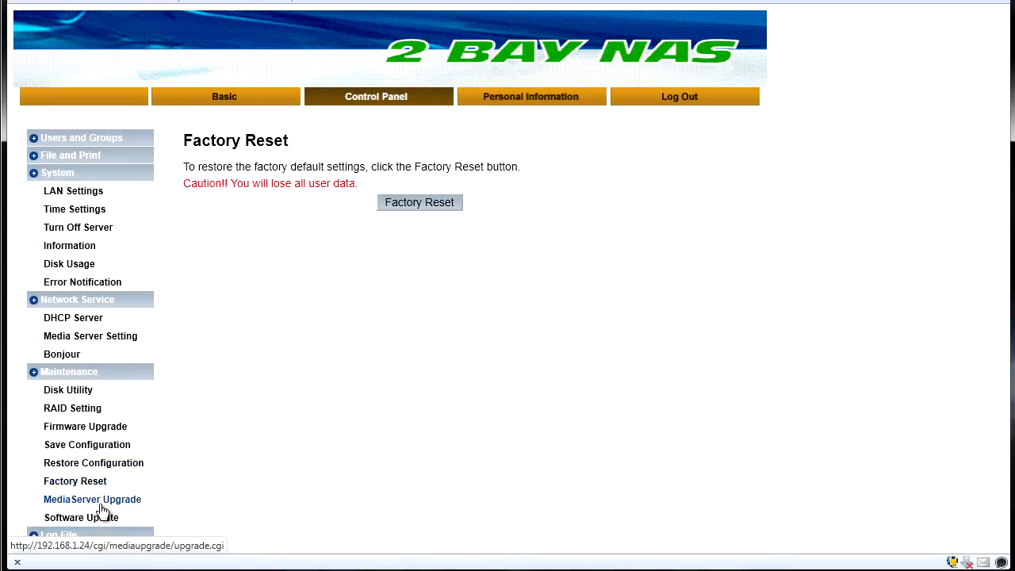
{"action": "left_click", "coordinate": [92, 498]}
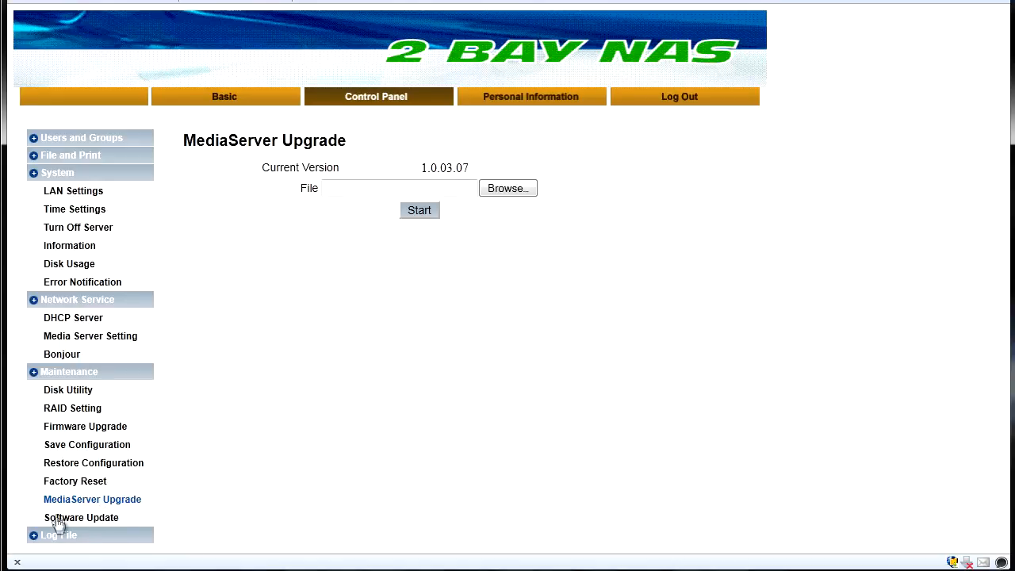
{"action": "left_click", "coordinate": [80, 517]}
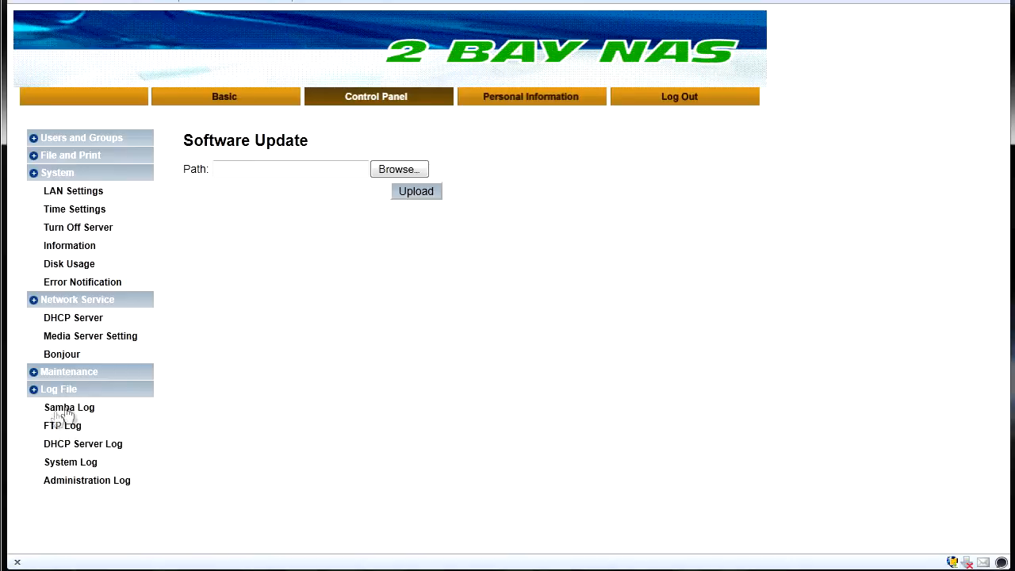
Review the Samba, DHCP server, system and administration logs one after another
{"action": "left_click", "coordinate": [69, 406]}
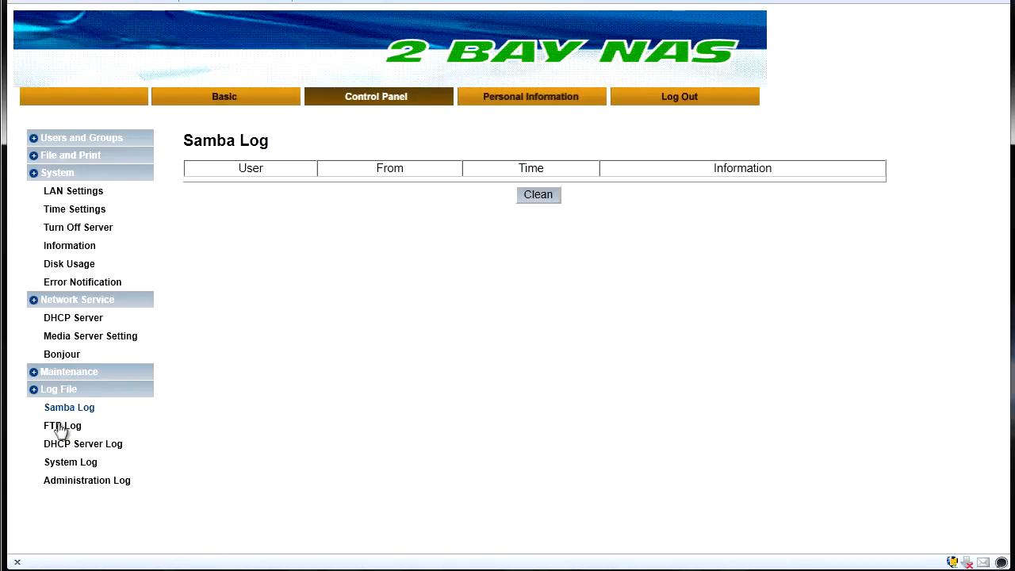
{"action": "left_click", "coordinate": [83, 443]}
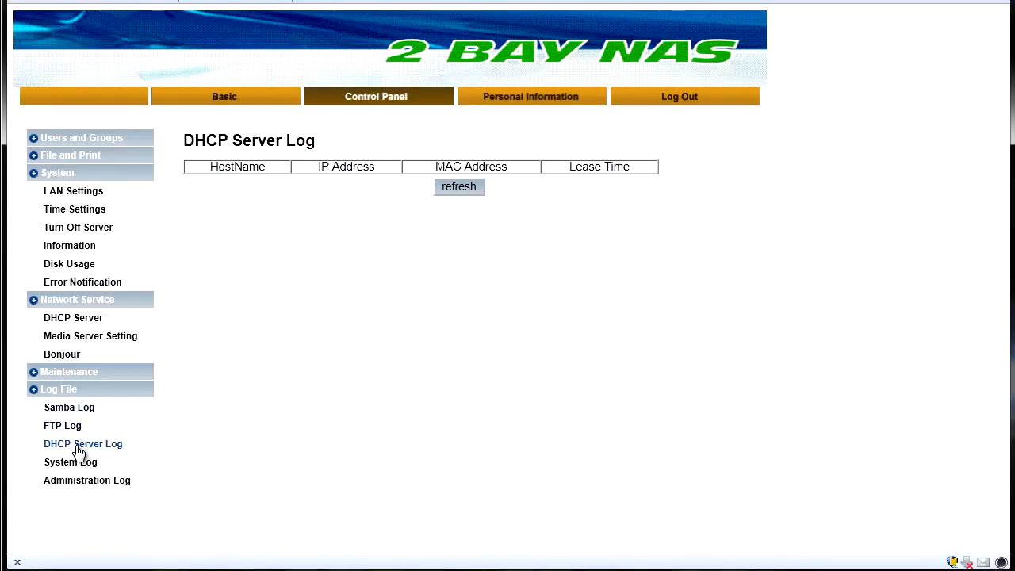
{"action": "left_click", "coordinate": [70, 462]}
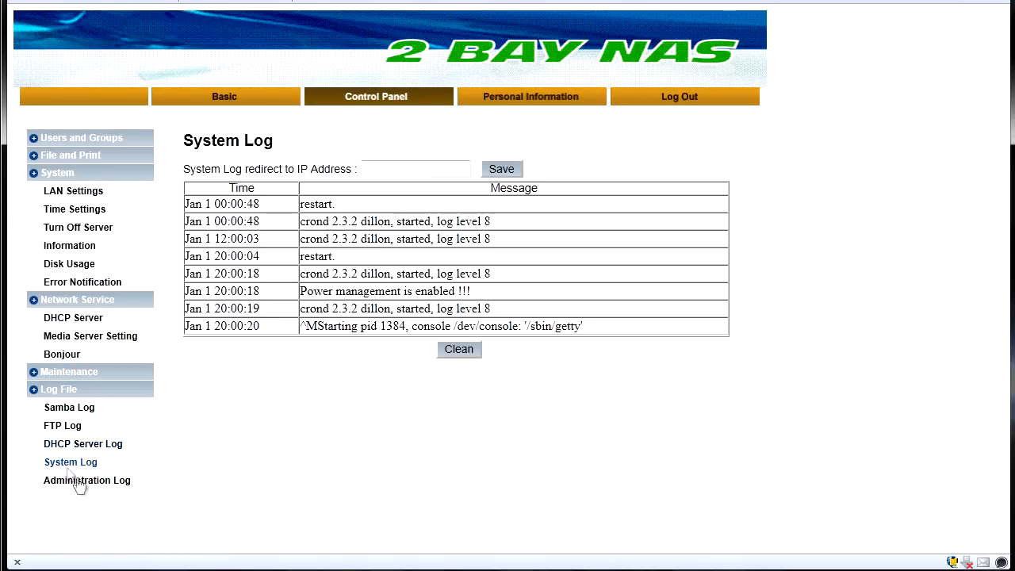
{"action": "left_click", "coordinate": [86, 480]}
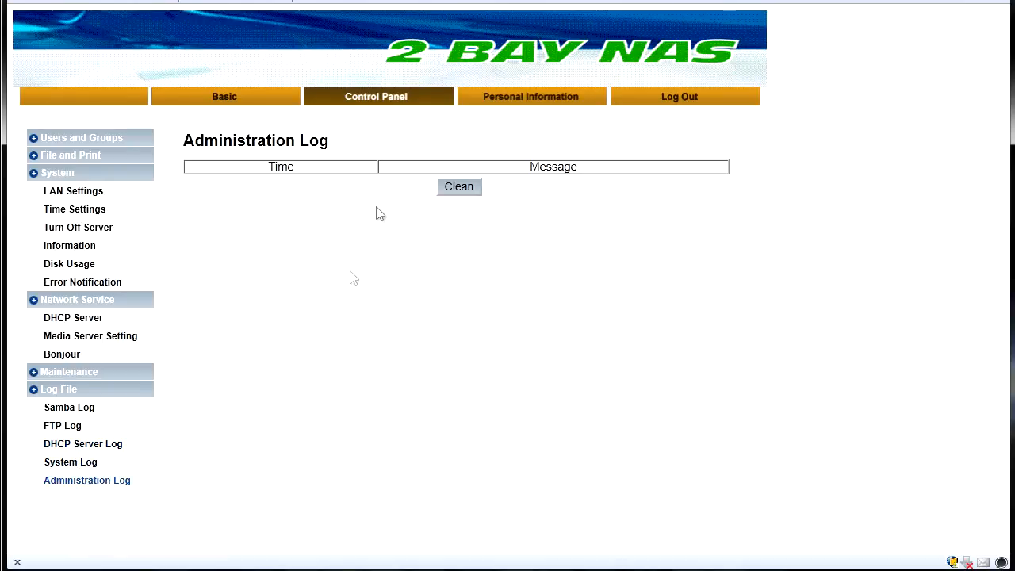
{"action": "left_click", "coordinate": [530, 95]}
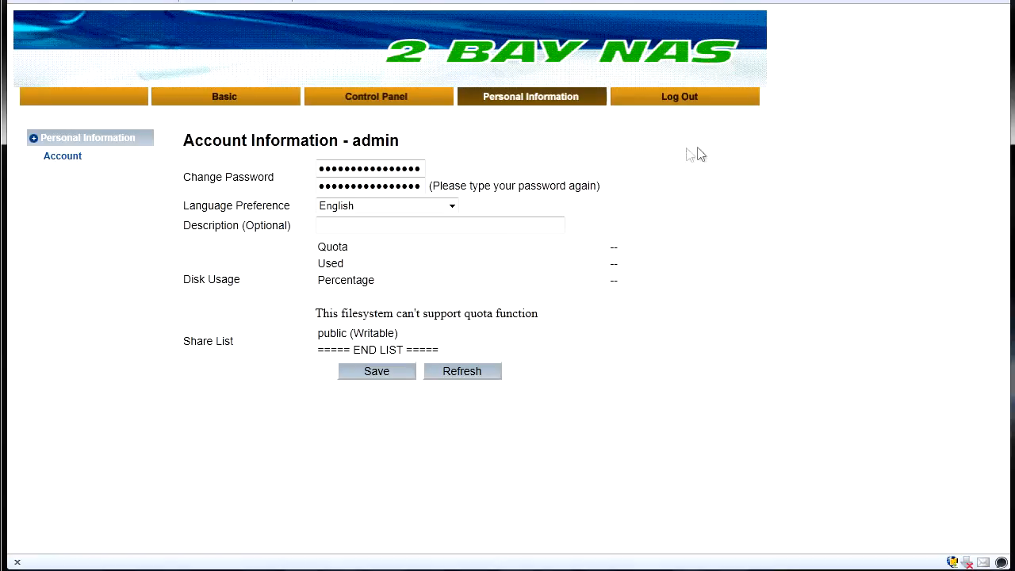
Show the admin account's Personal Information: password, language, disk usage and shares
{"action": "left_click", "coordinate": [678, 96]}
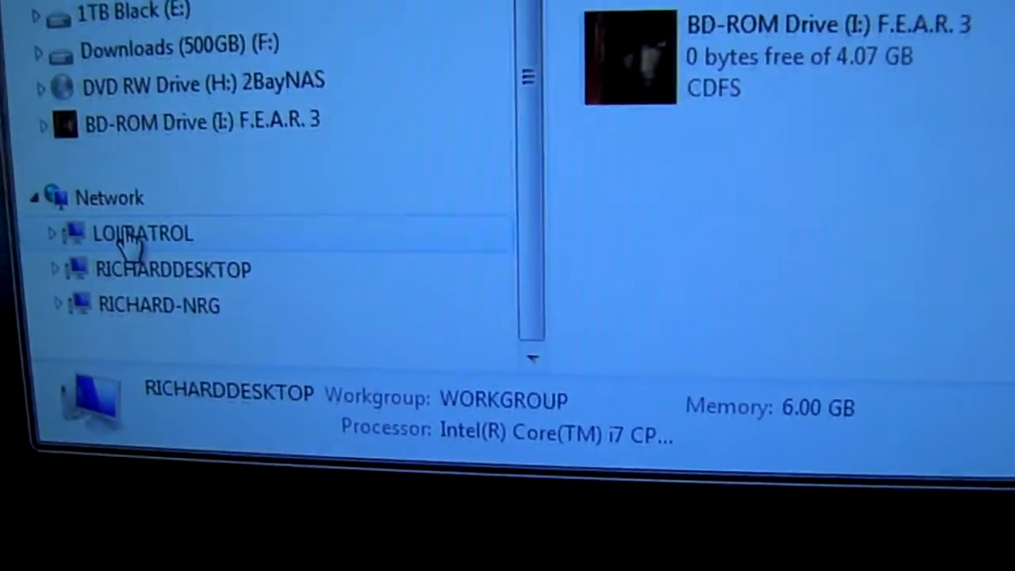
Browse the LOLPATROL network computer and open its public share
{"action": "double_click", "coordinate": [142, 234]}
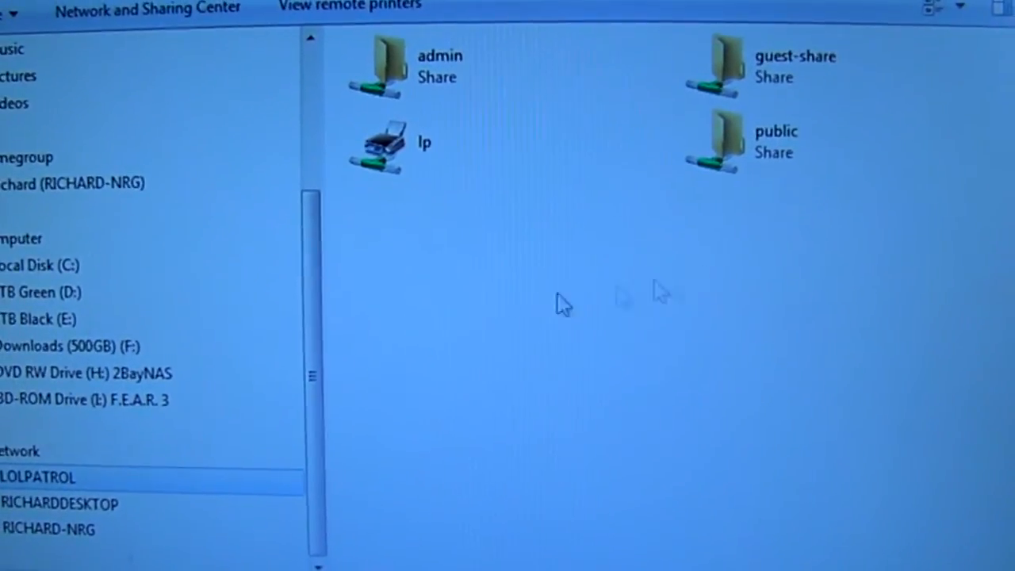
{"action": "left_click", "coordinate": [777, 138]}
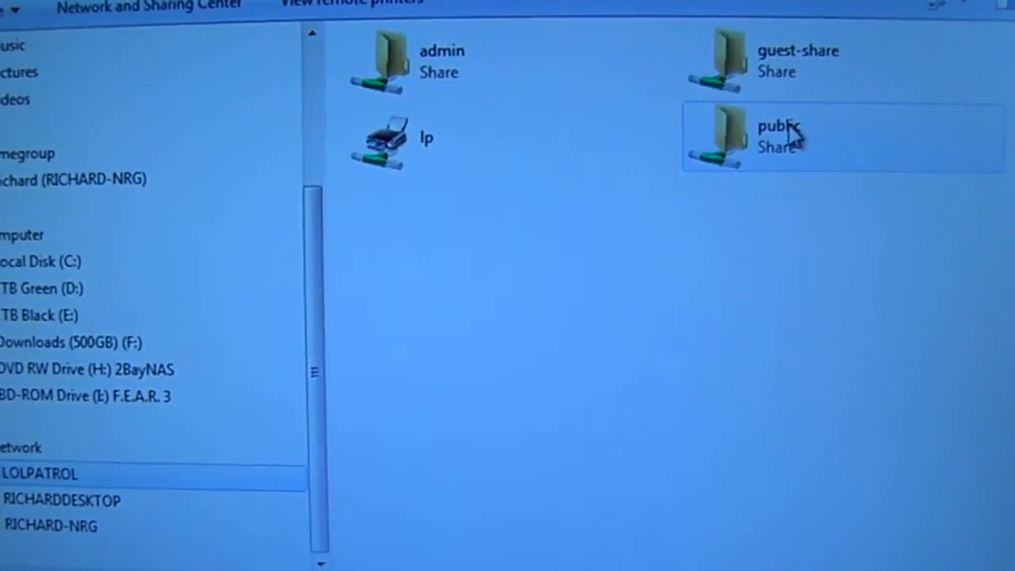
{"action": "double_click", "coordinate": [793, 135]}
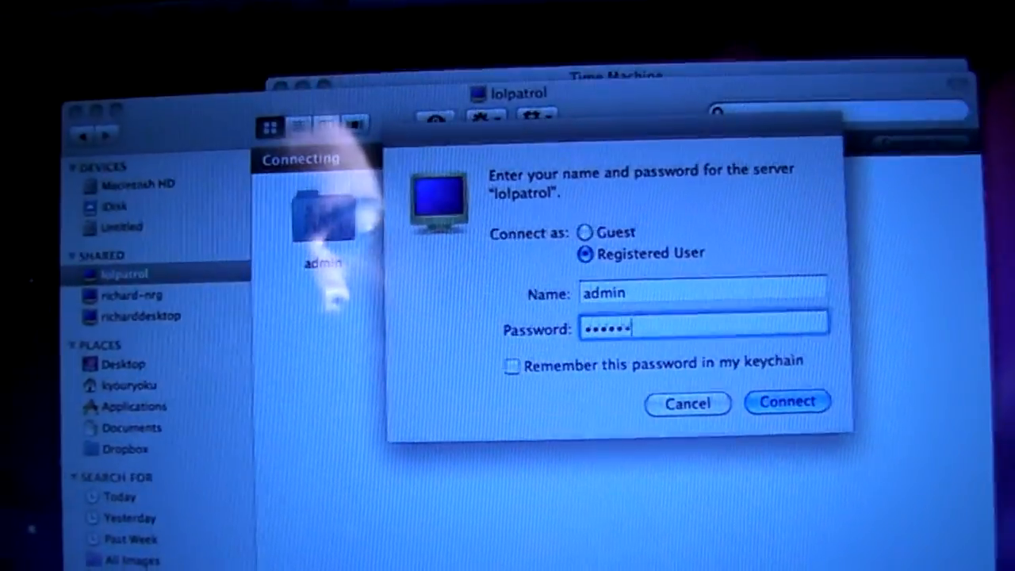
Connect to lolpatrol with the registered admin user name and password
{"action": "left_click", "coordinate": [786, 402]}
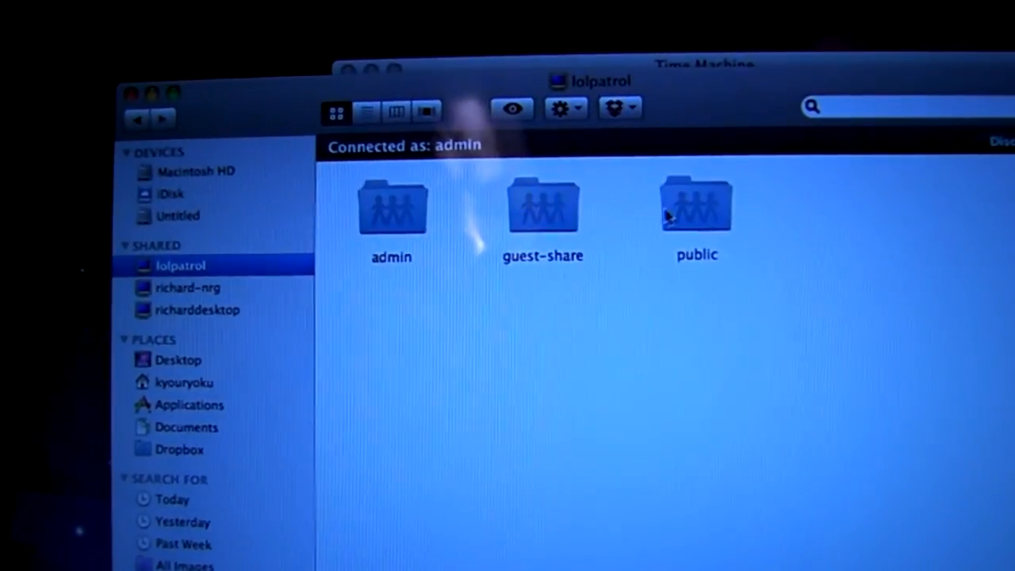